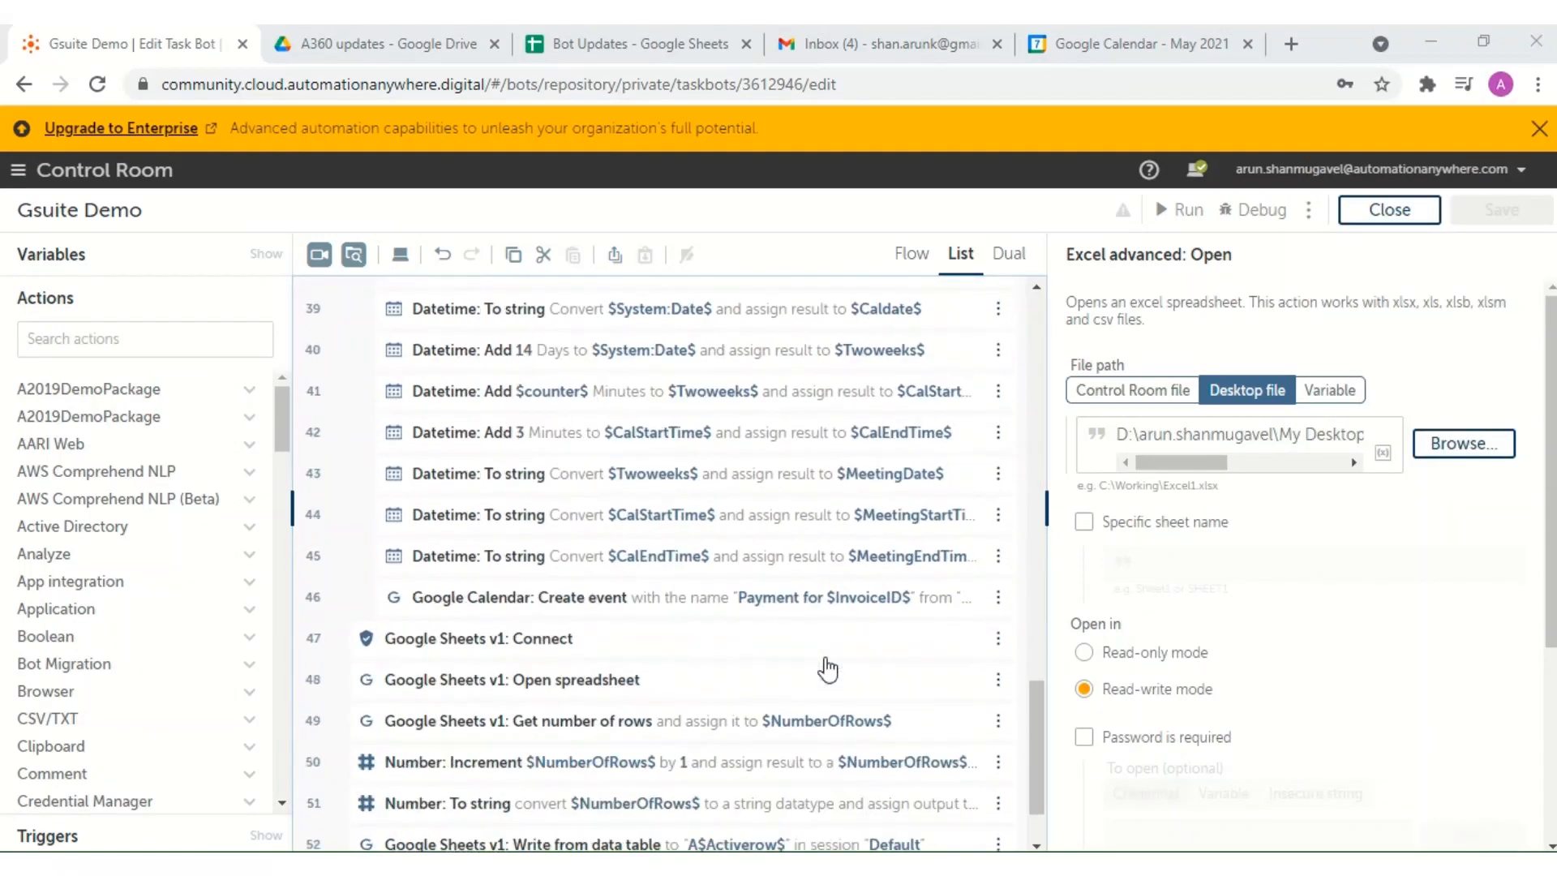
Review the bot's action list up to Email: Connect, then show the empty A360 updates Drive folder
click(479, 638)
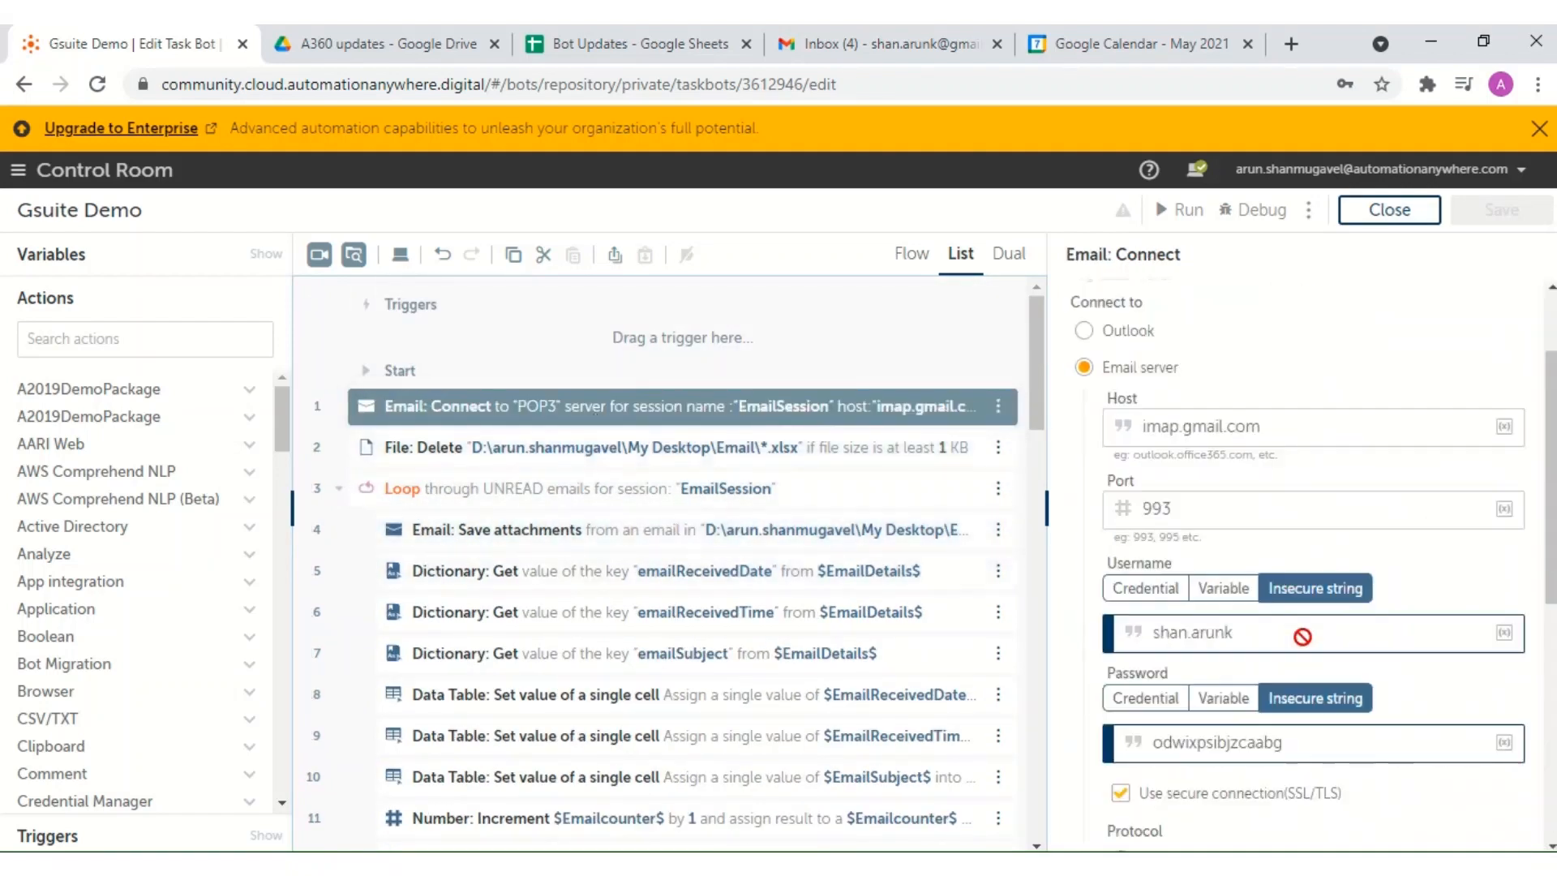
click(382, 42)
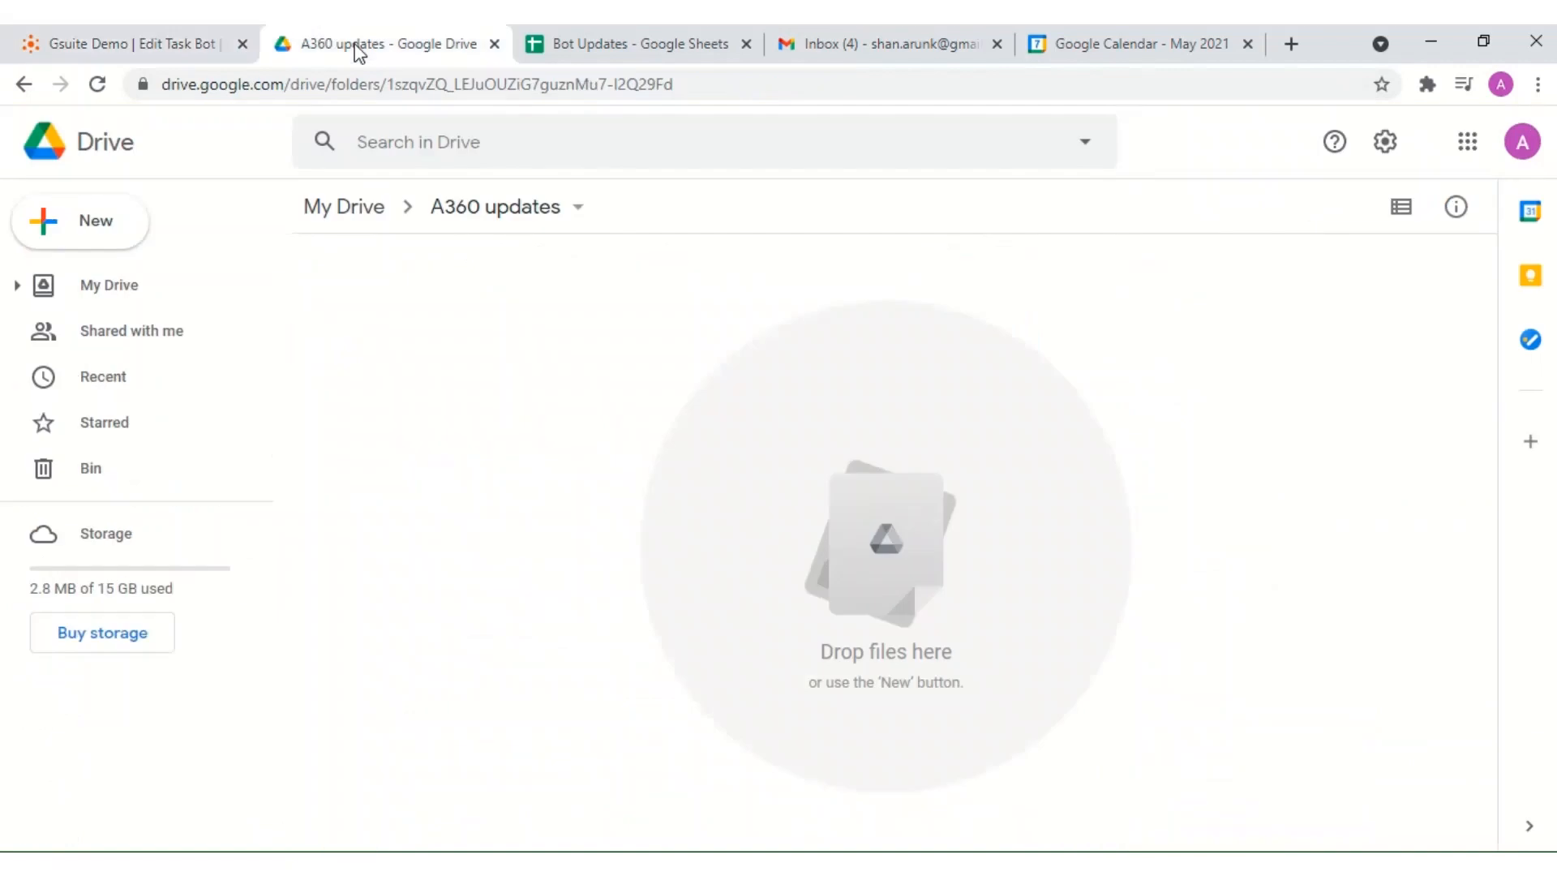
Check My Drive and the Bot Updates sheet down to row 38, then show the Gmail inbox of invoice emails
click(109, 285)
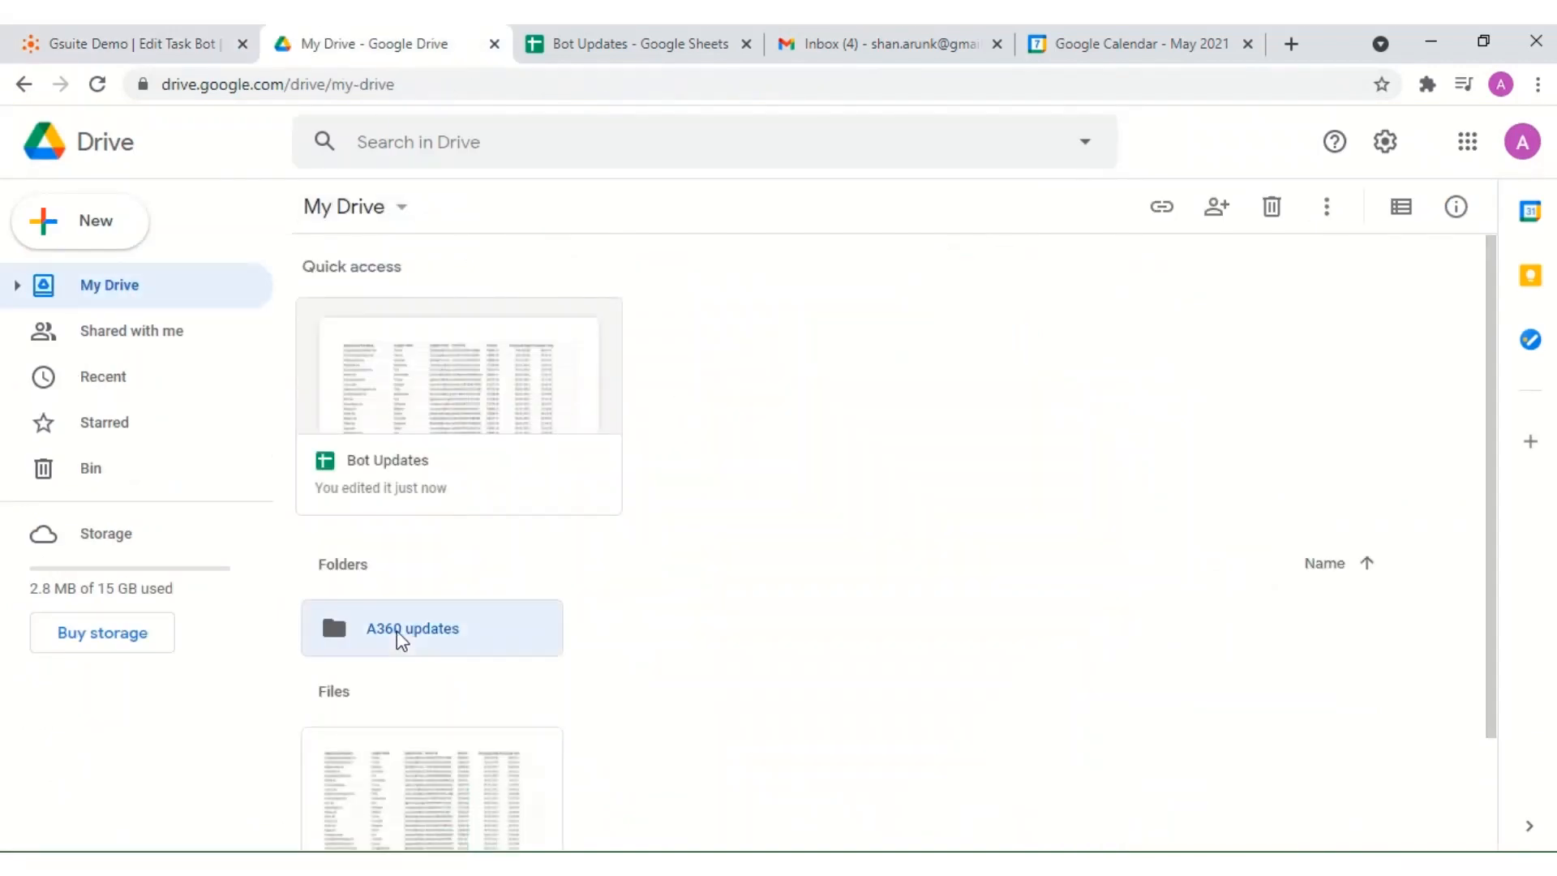
click(635, 43)
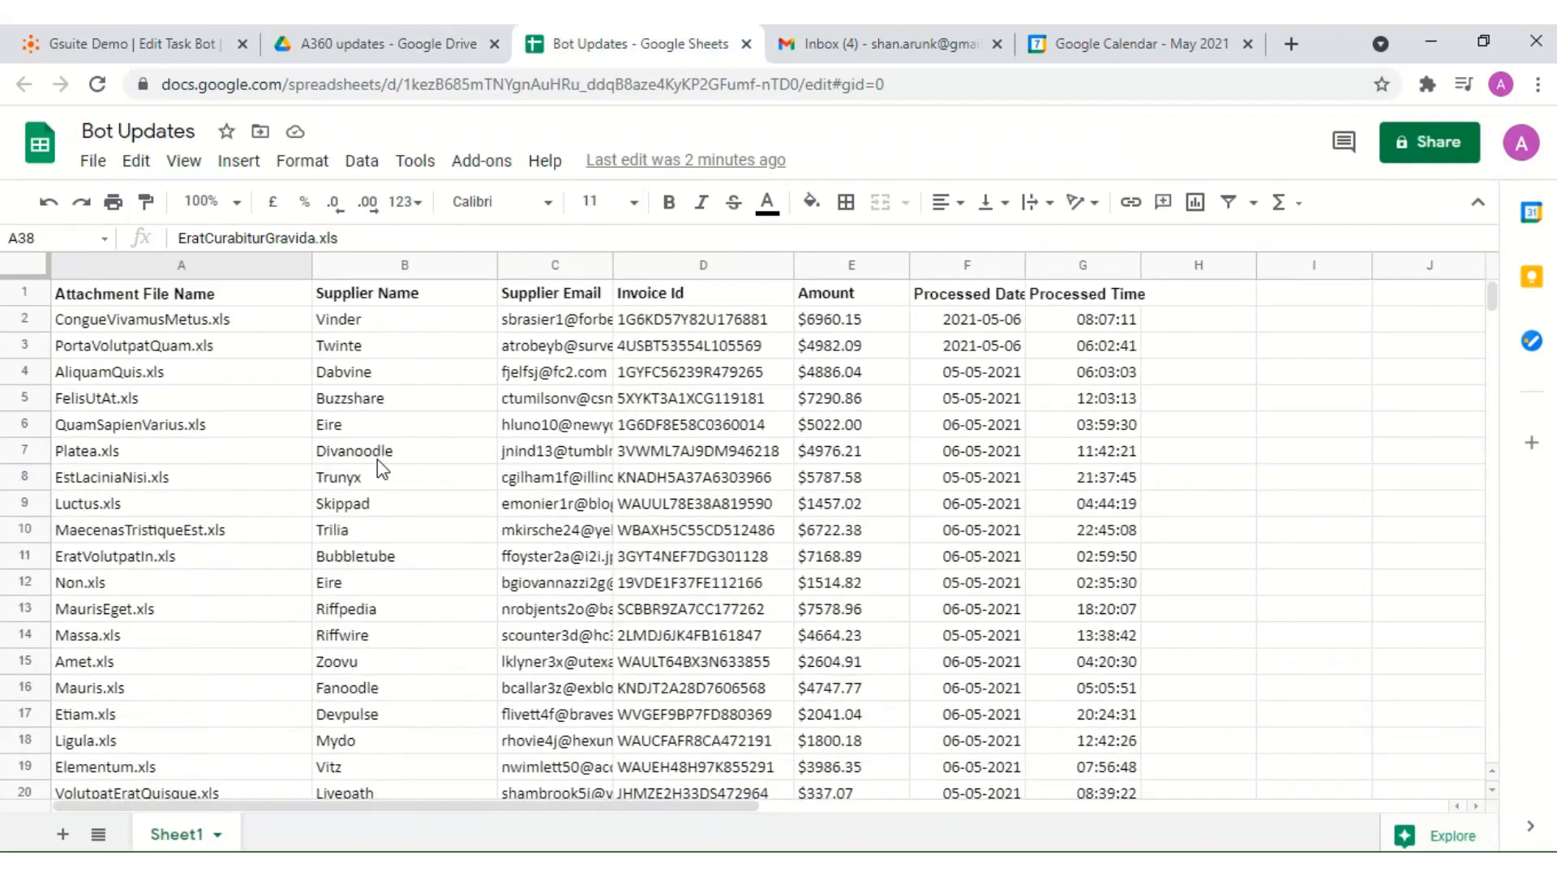
scroll(down, 3)
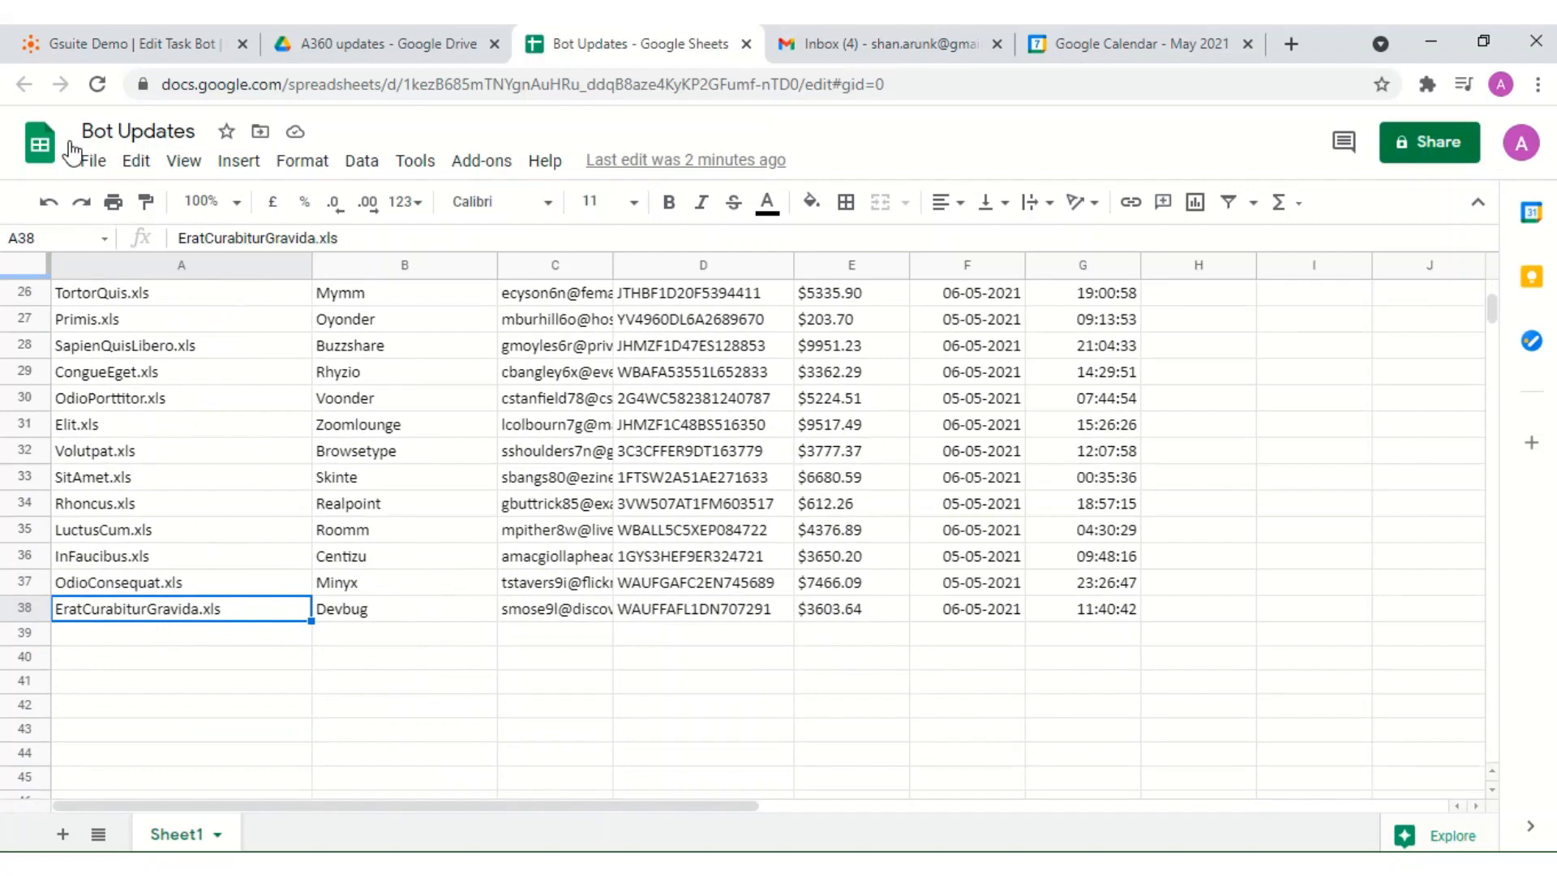
click(884, 44)
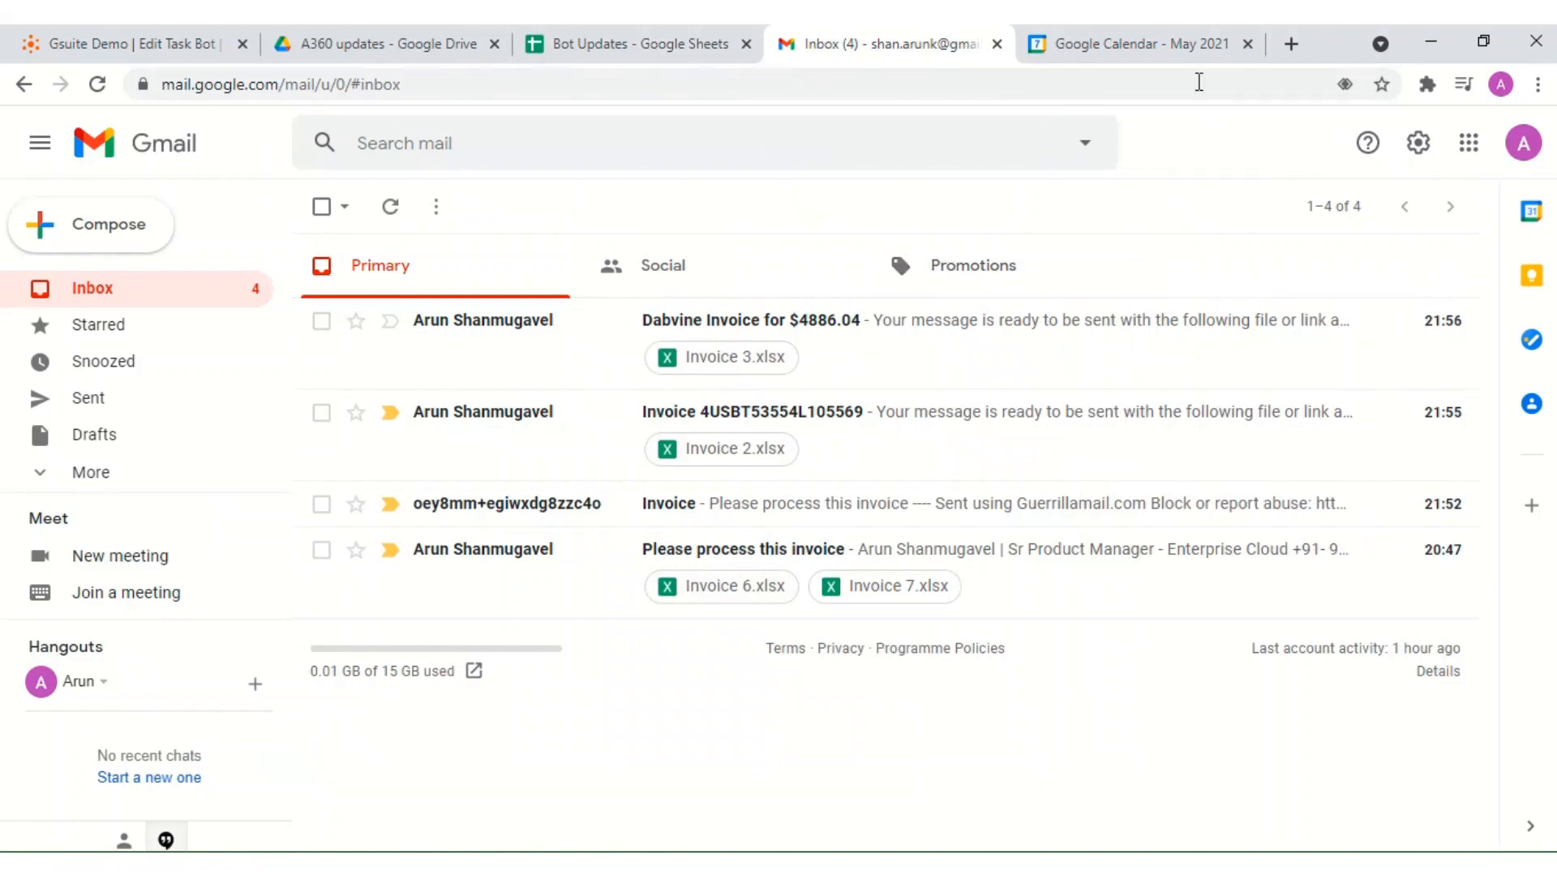
Check May and June 2021 in Google Calendar for payment events, then return to the bot editor
click(1131, 44)
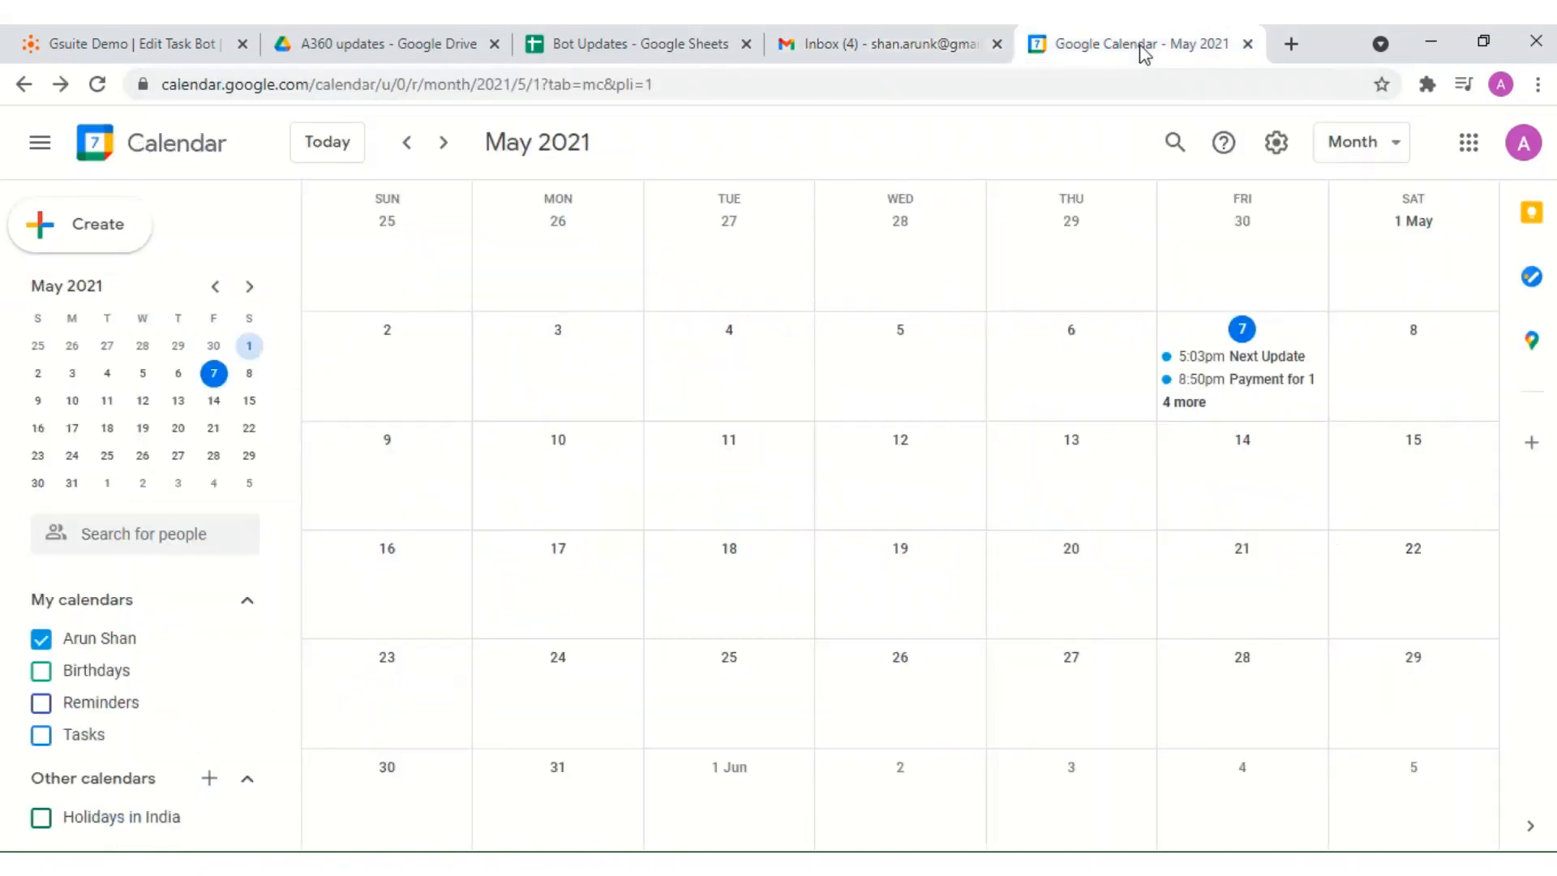
mouse_move(653, 303)
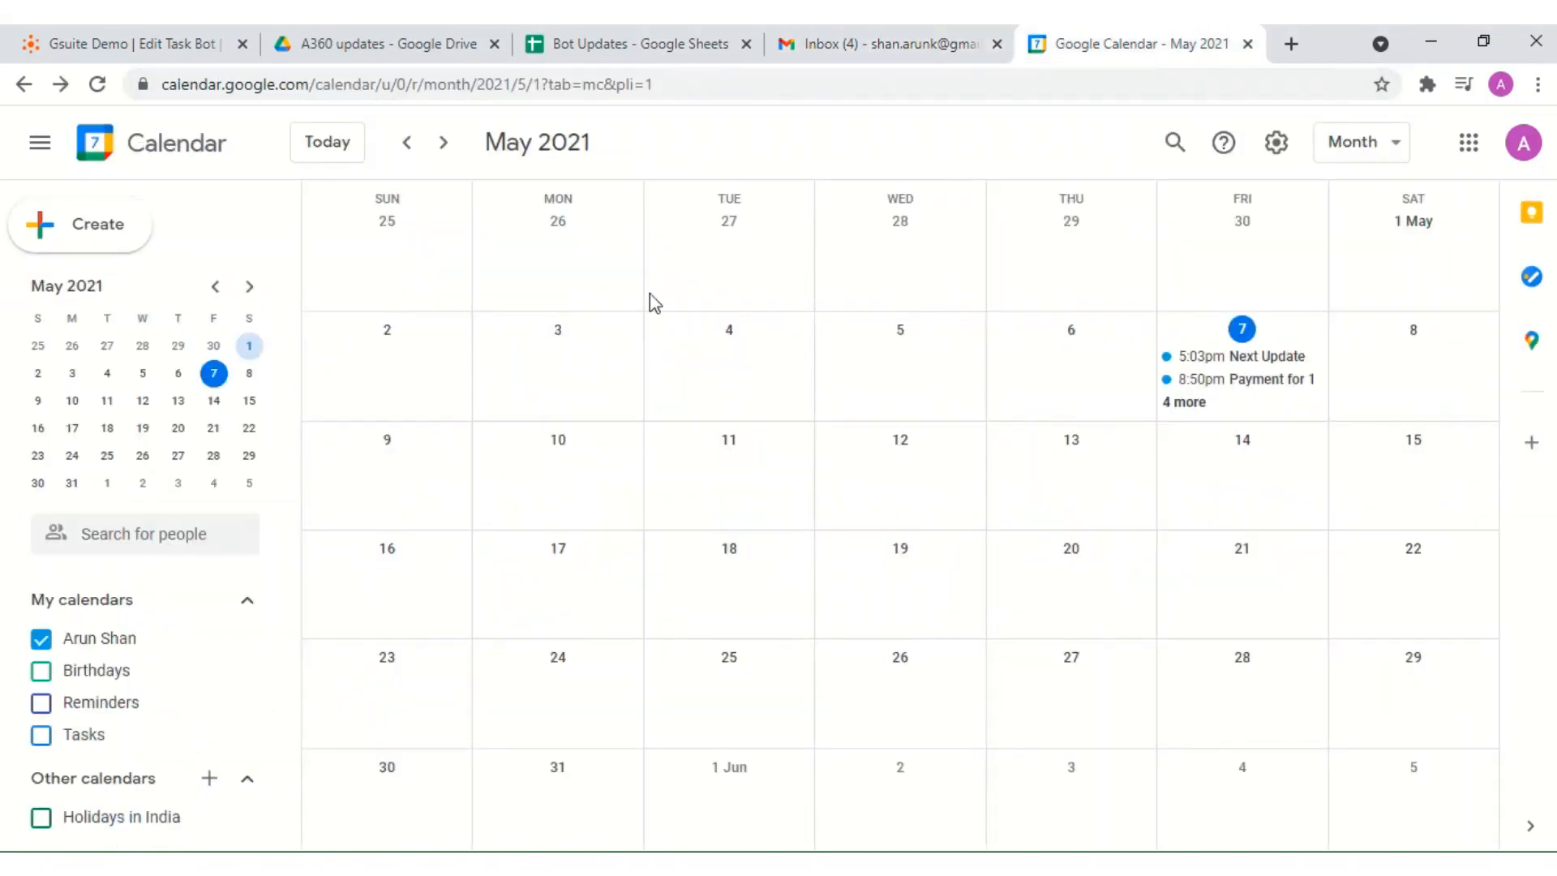
click(442, 143)
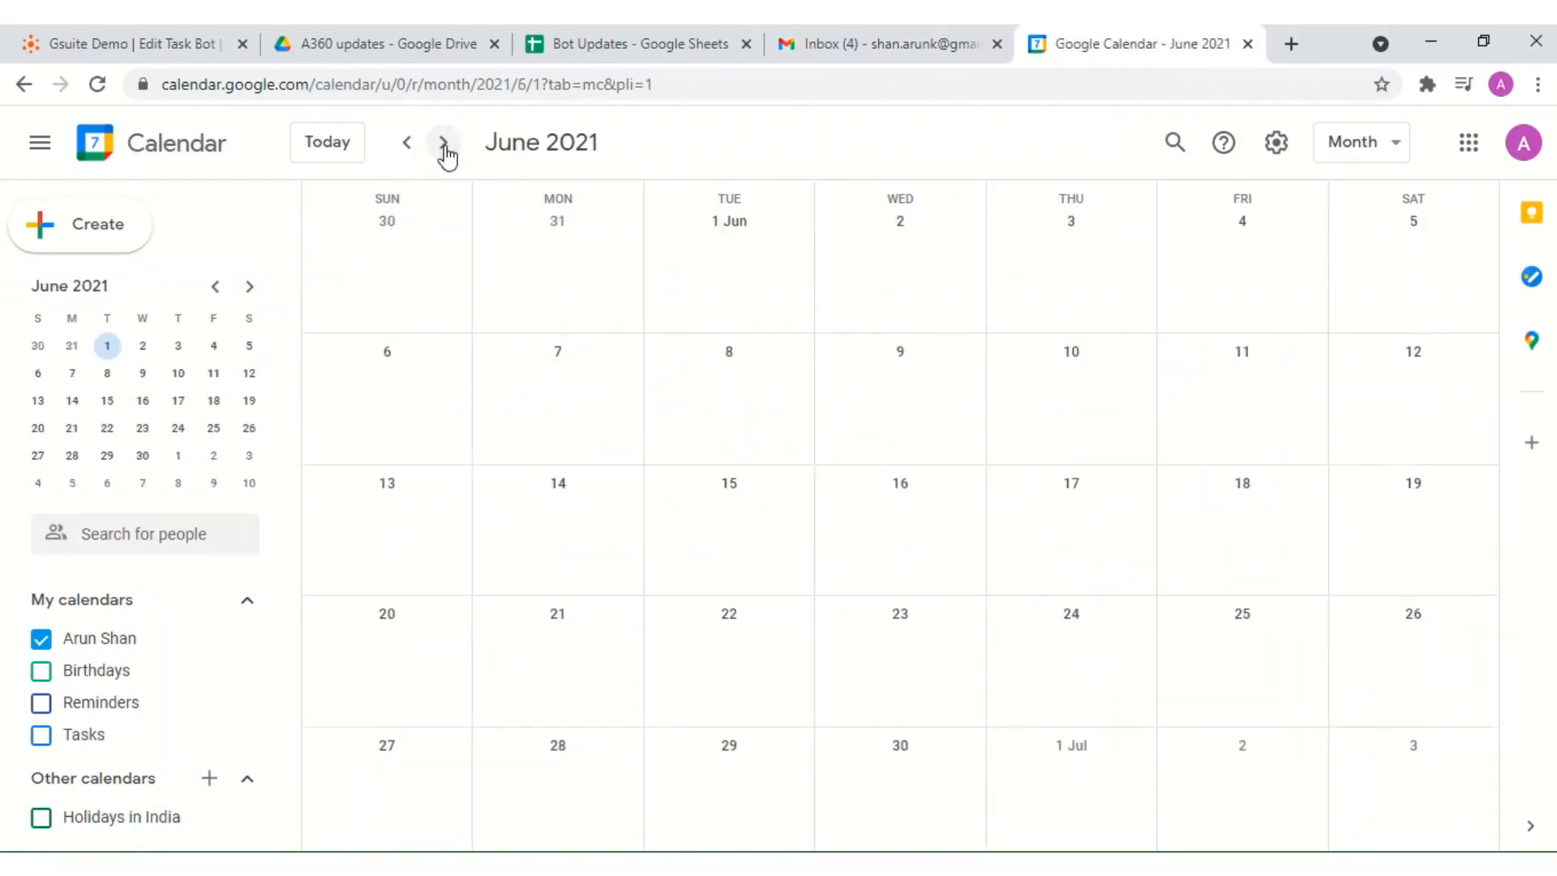
click(405, 143)
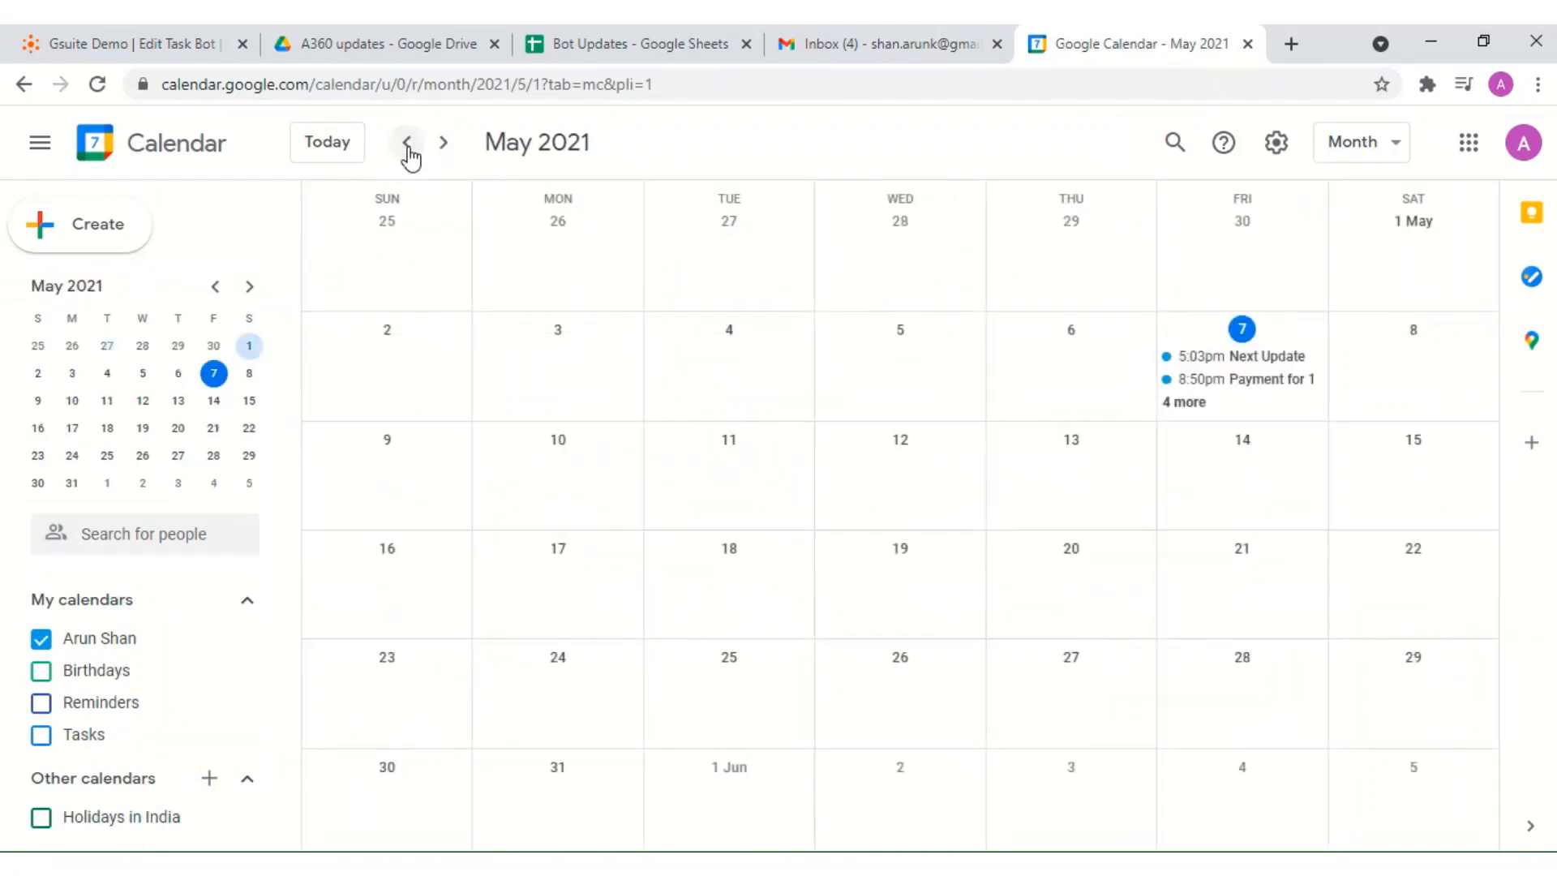
click(129, 43)
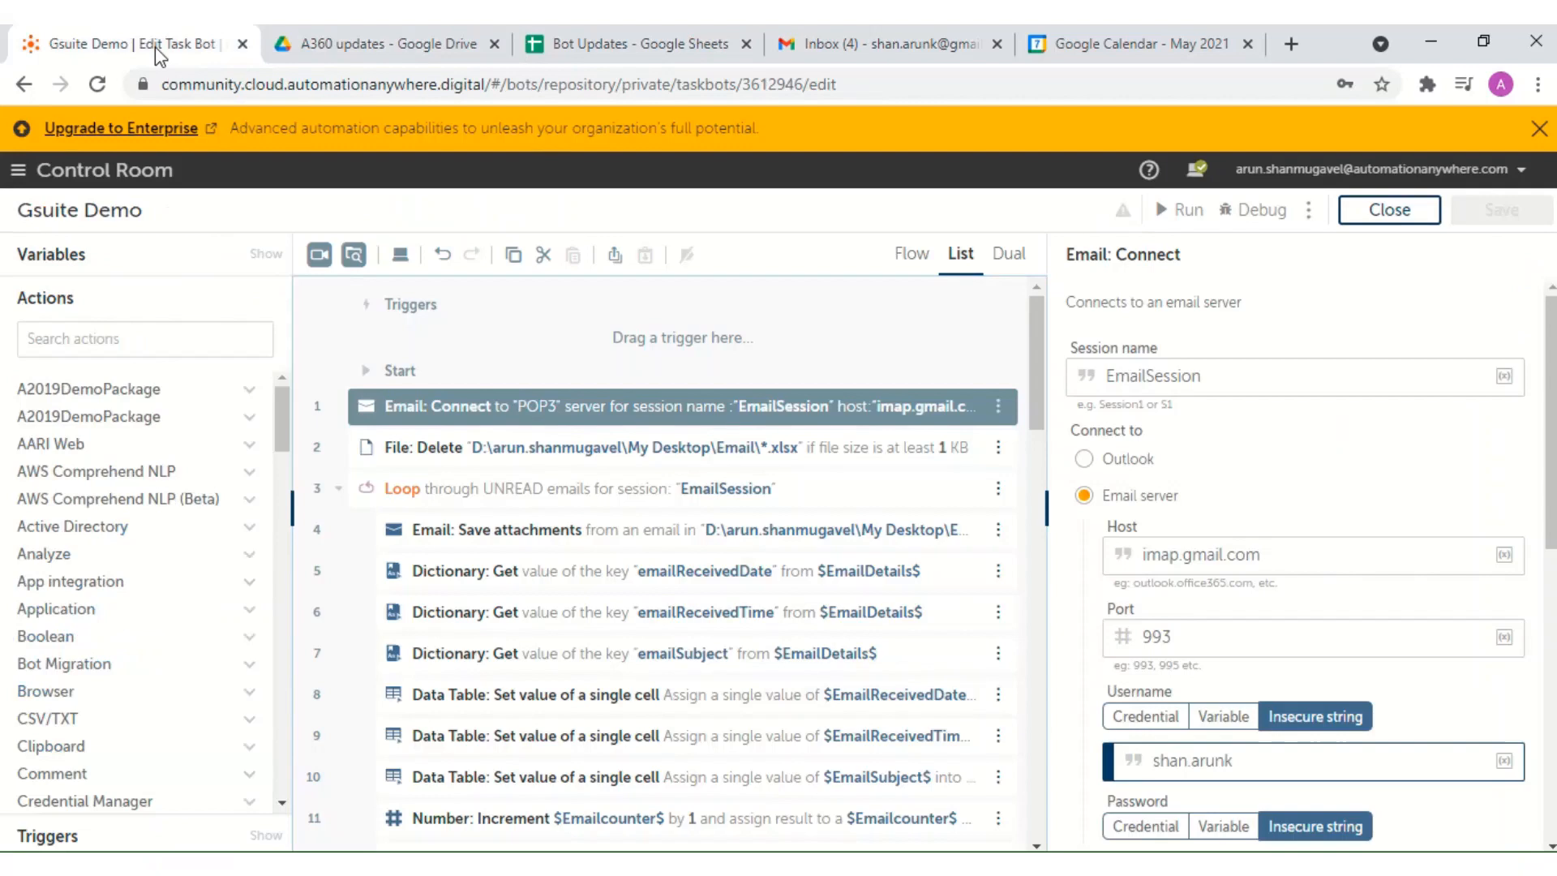
mouse_move(1189, 219)
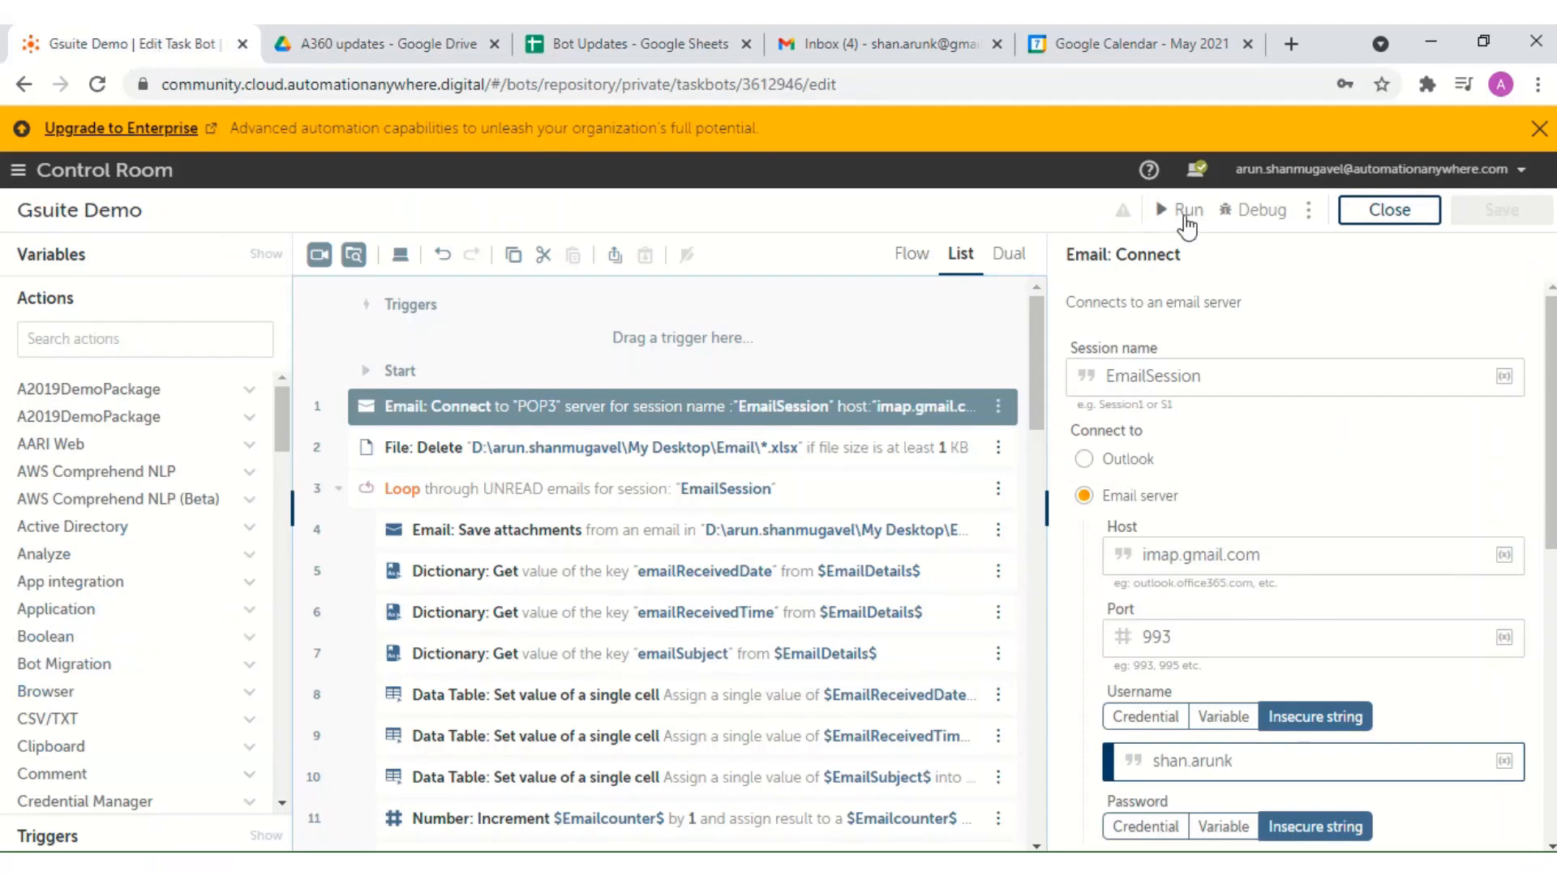
Run the Gsuite Demo bot, dismiss 'Your bot has run successfully!', and show the A360 updates Drive folder
click(1179, 209)
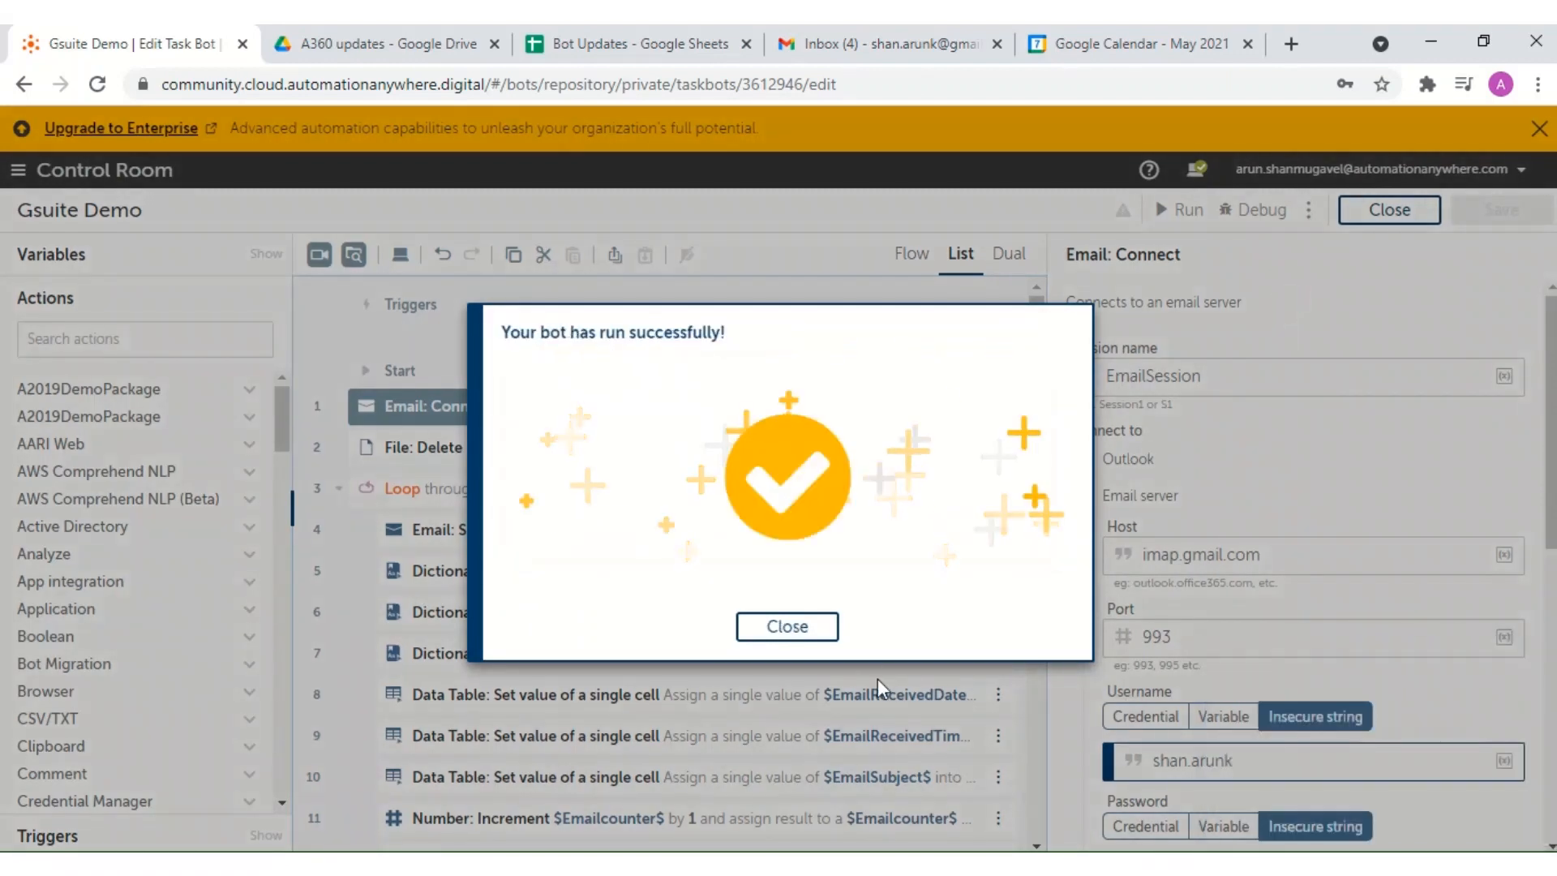
click(785, 626)
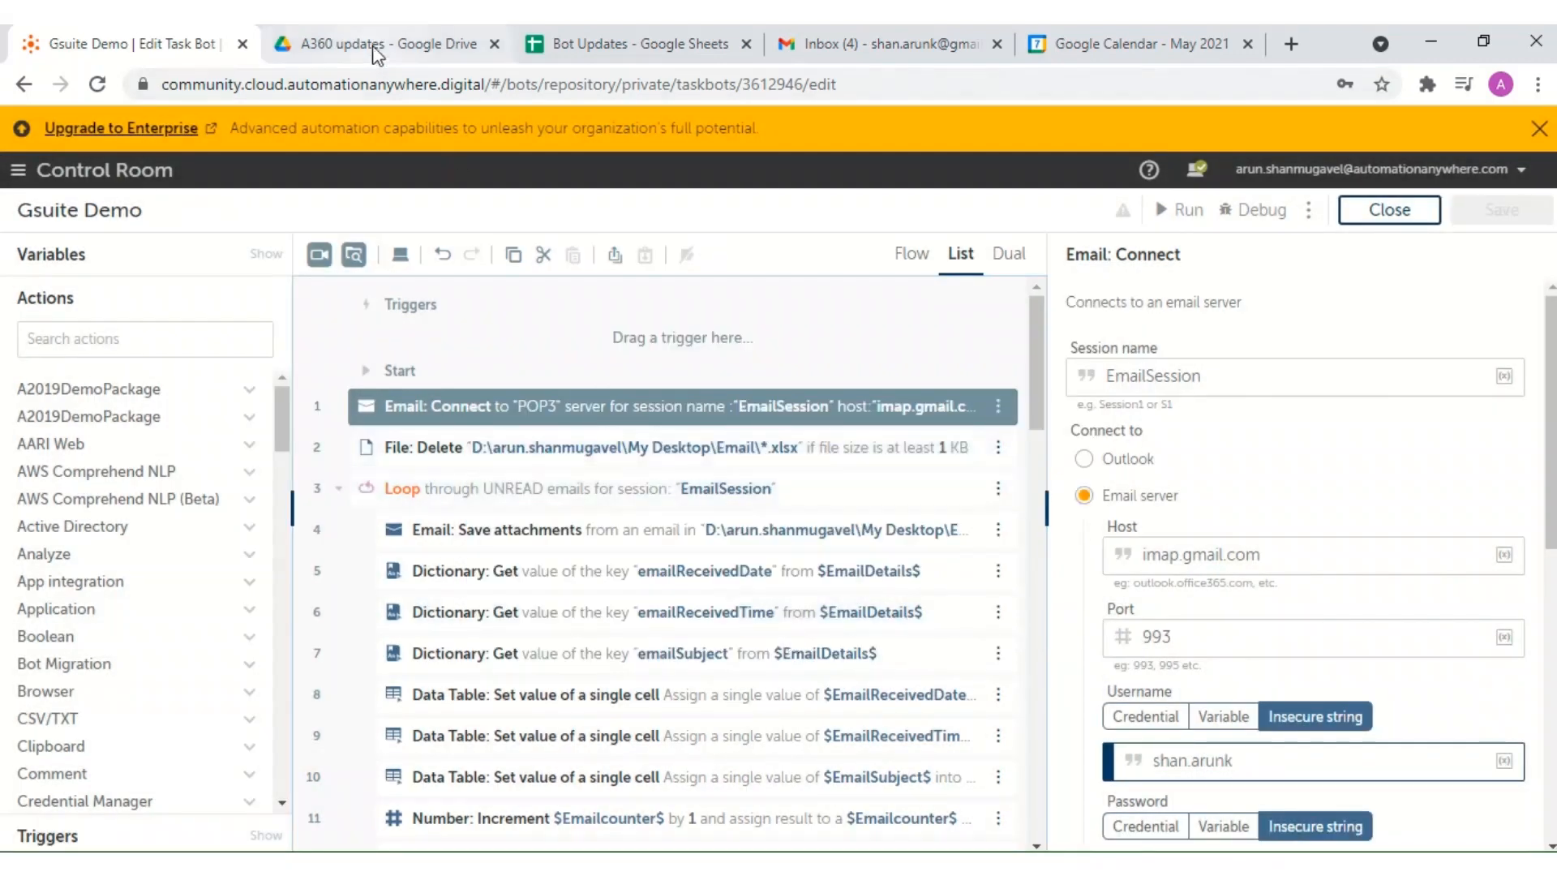
click(388, 43)
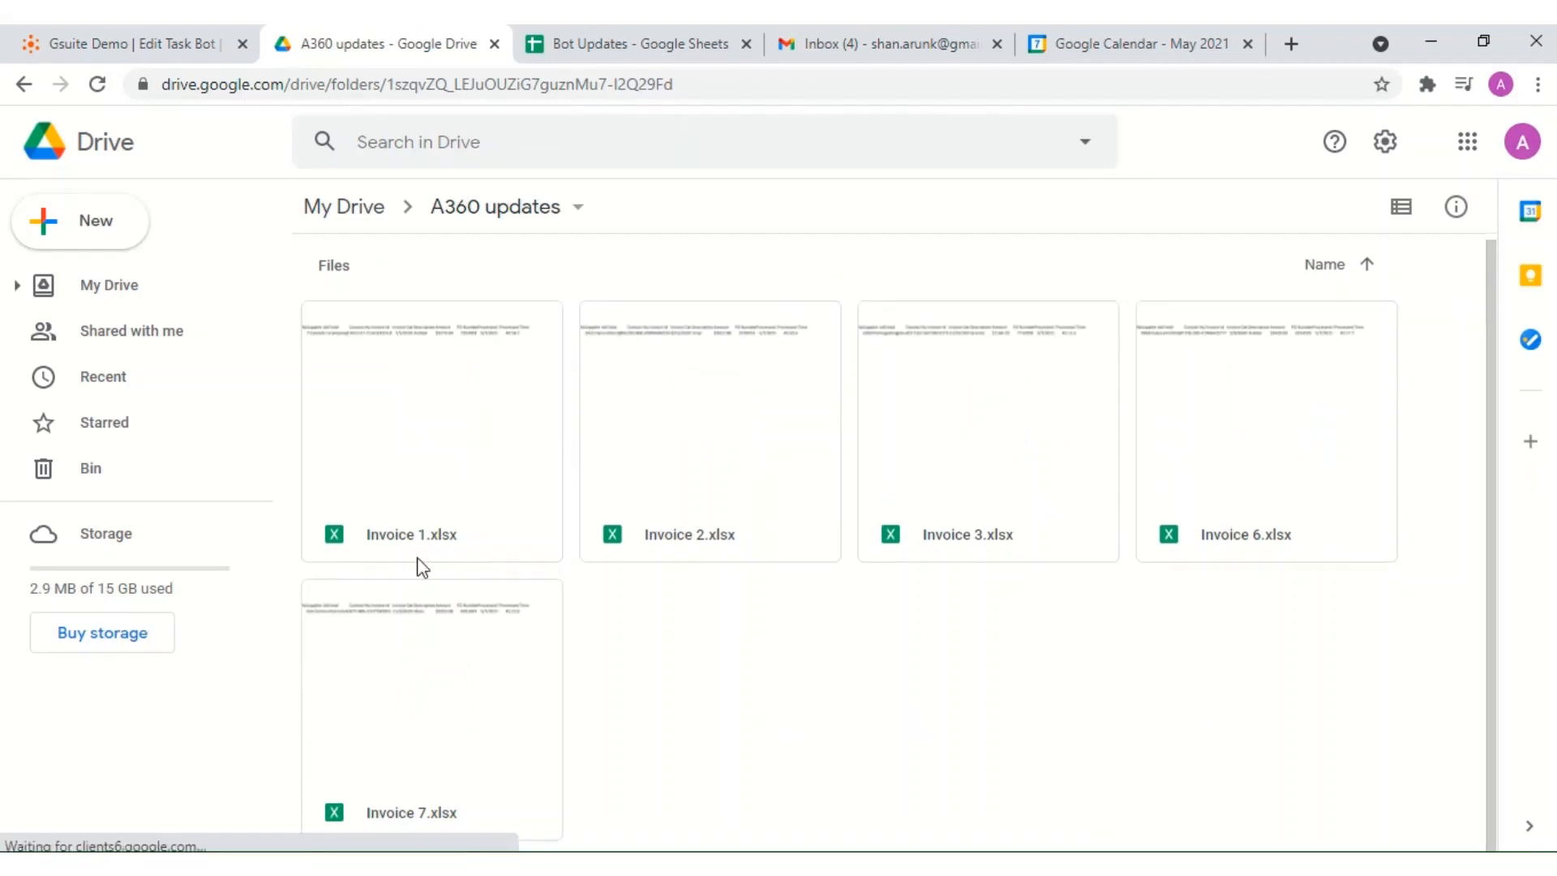
Check the new invoice rows 39–43 in the Bot Updates sheet, then show the Gmail inbox
click(640, 44)
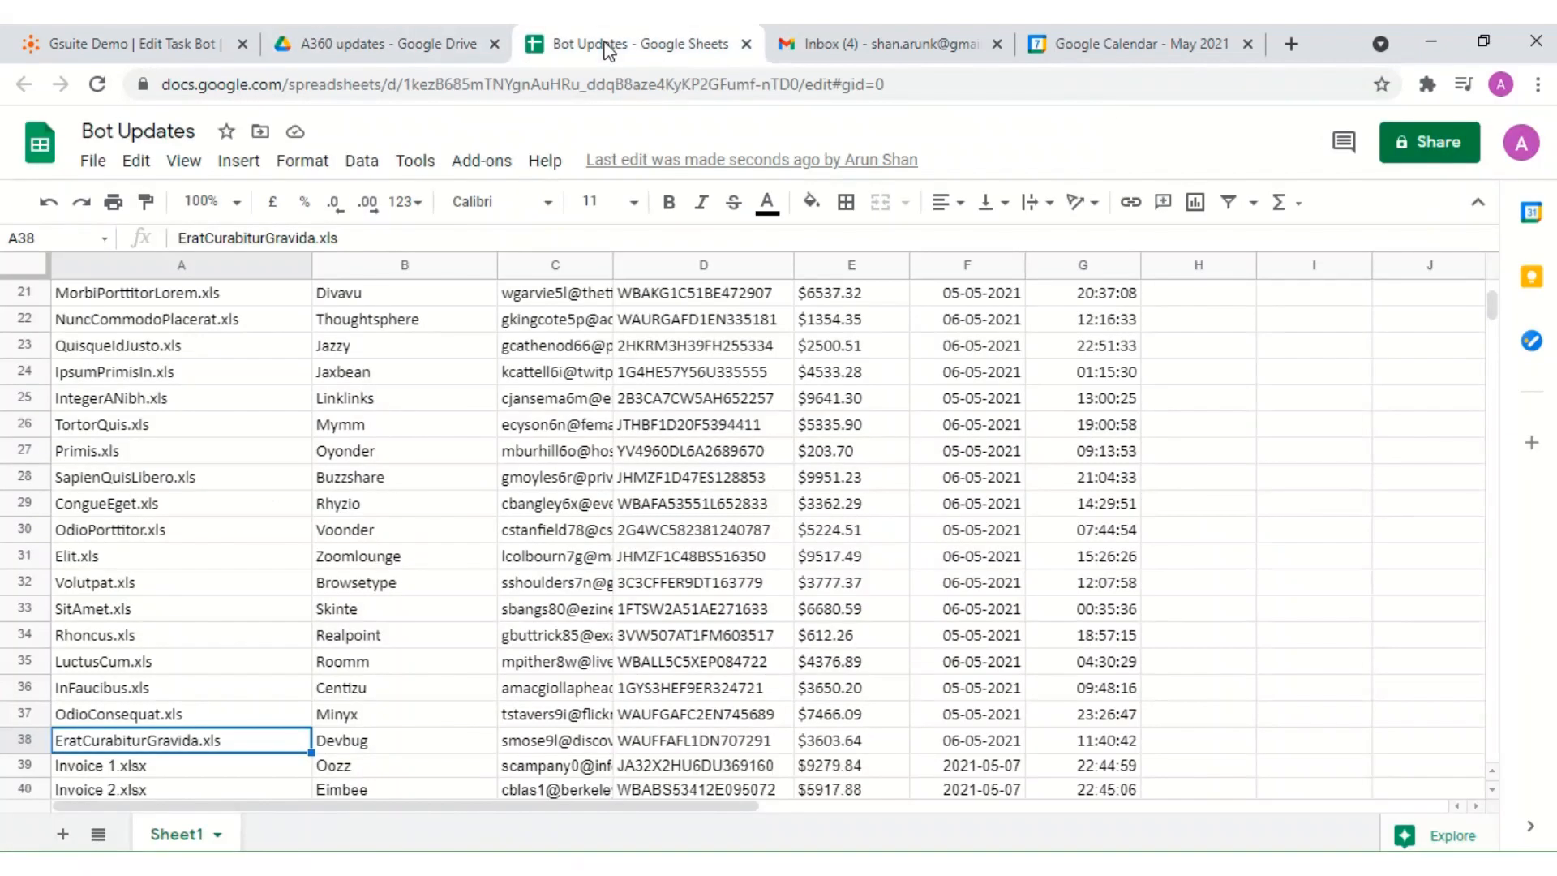
scroll(down, 3)
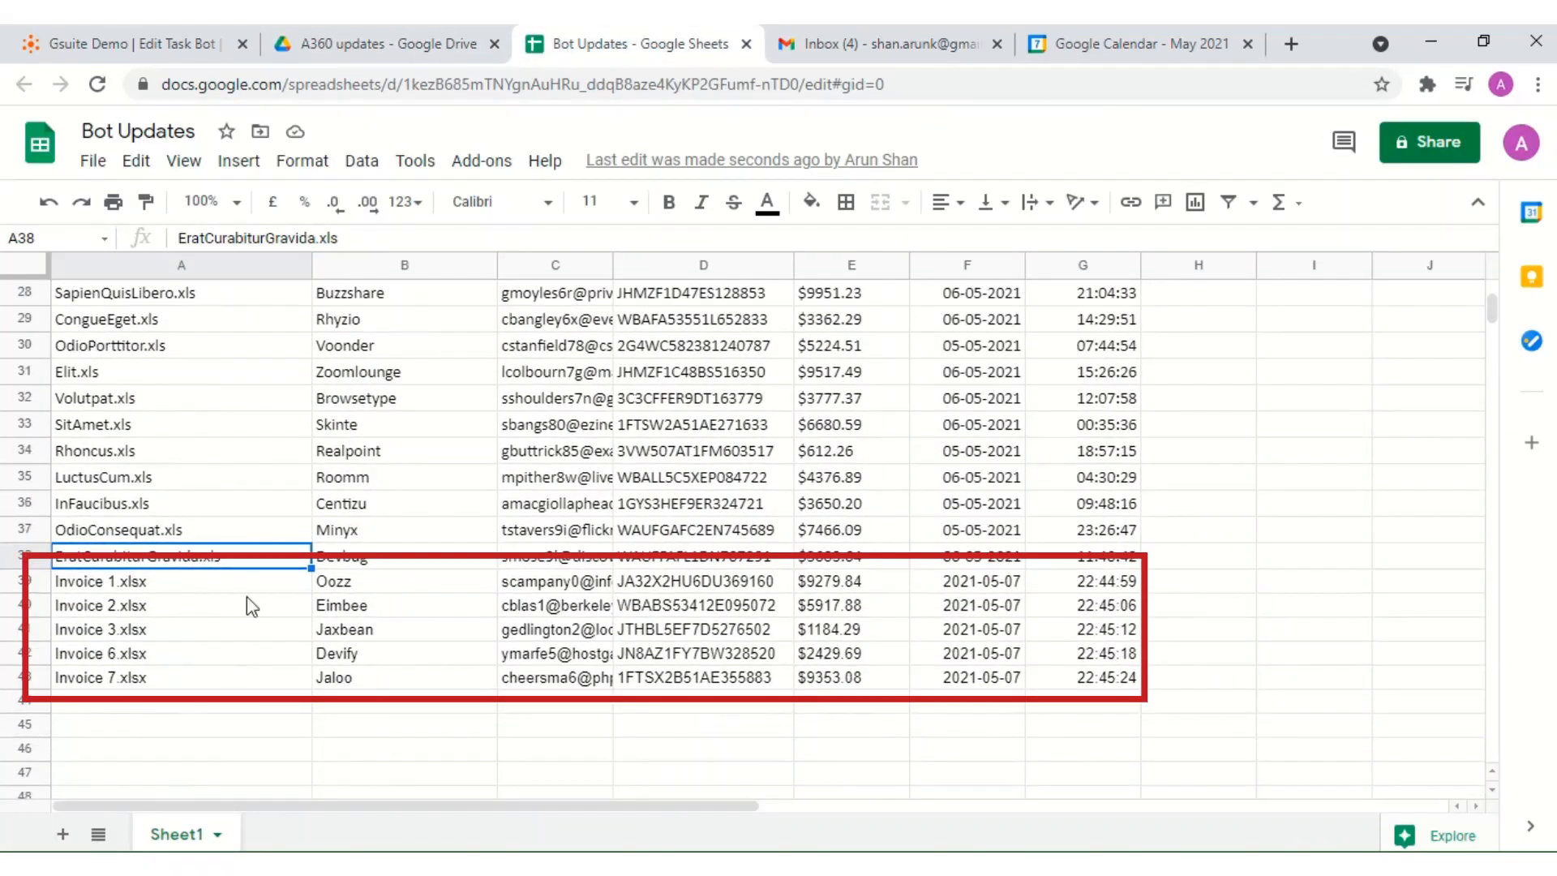
mouse_move(228, 691)
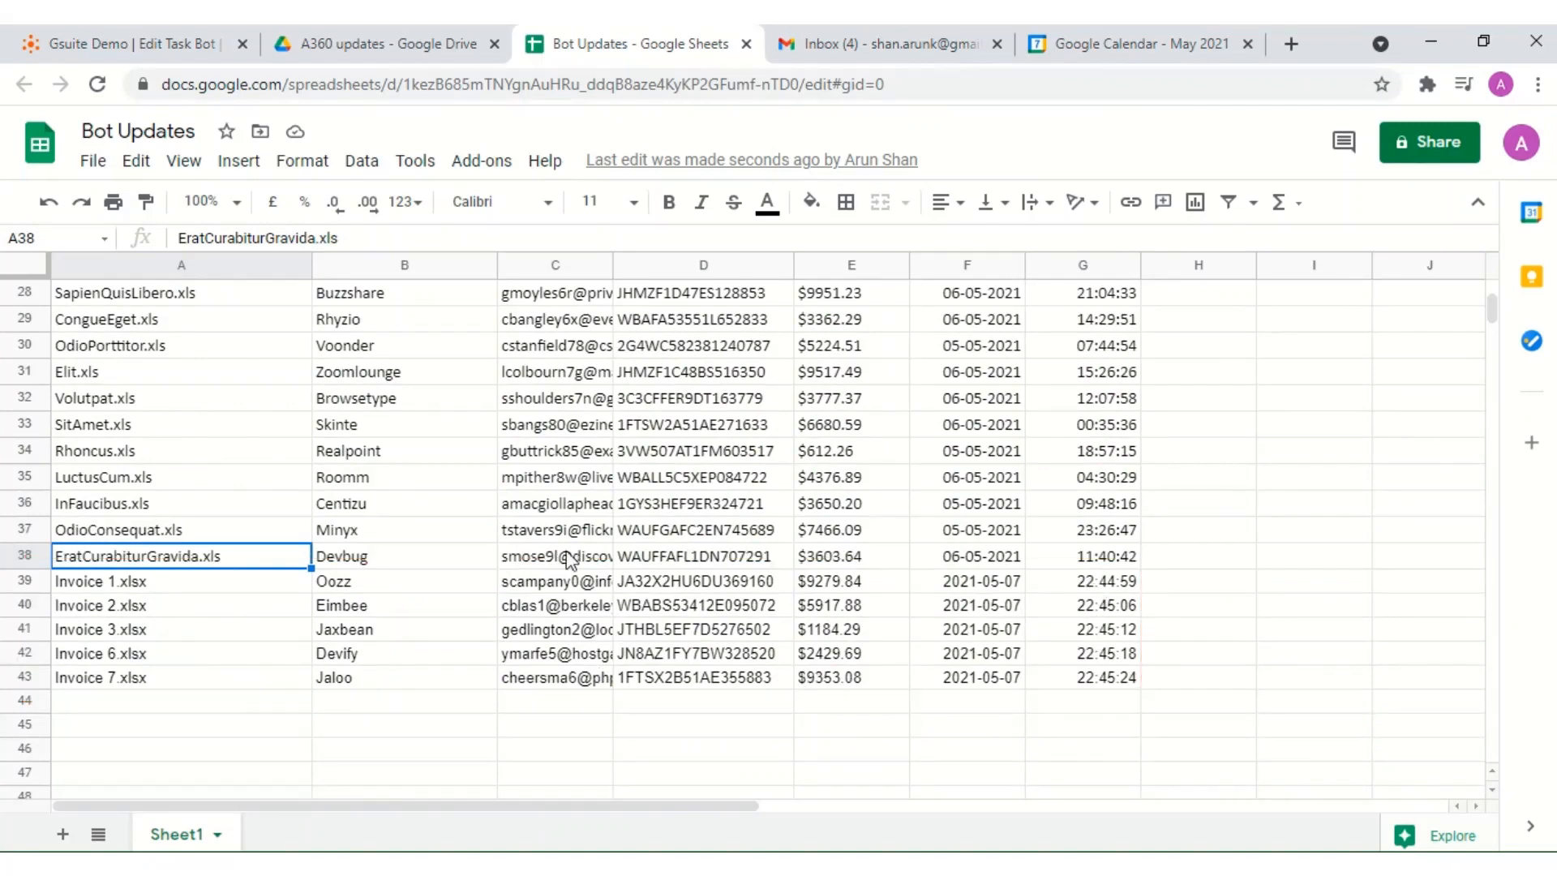
click(887, 44)
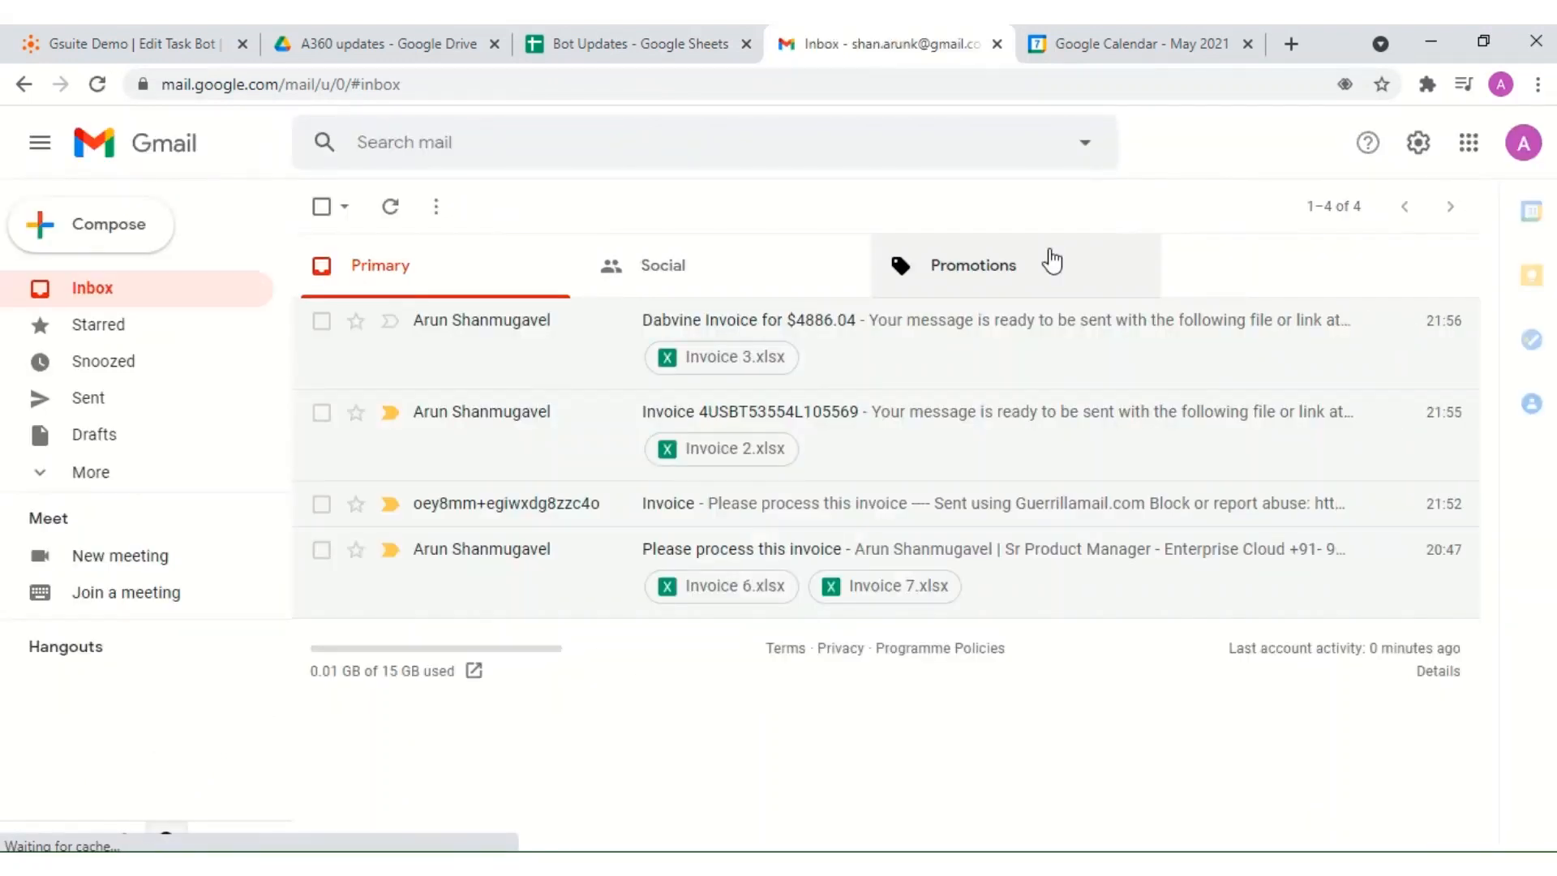
List the five payment events on 21 May in Google Calendar, then return to the Gmail inbox
click(1138, 44)
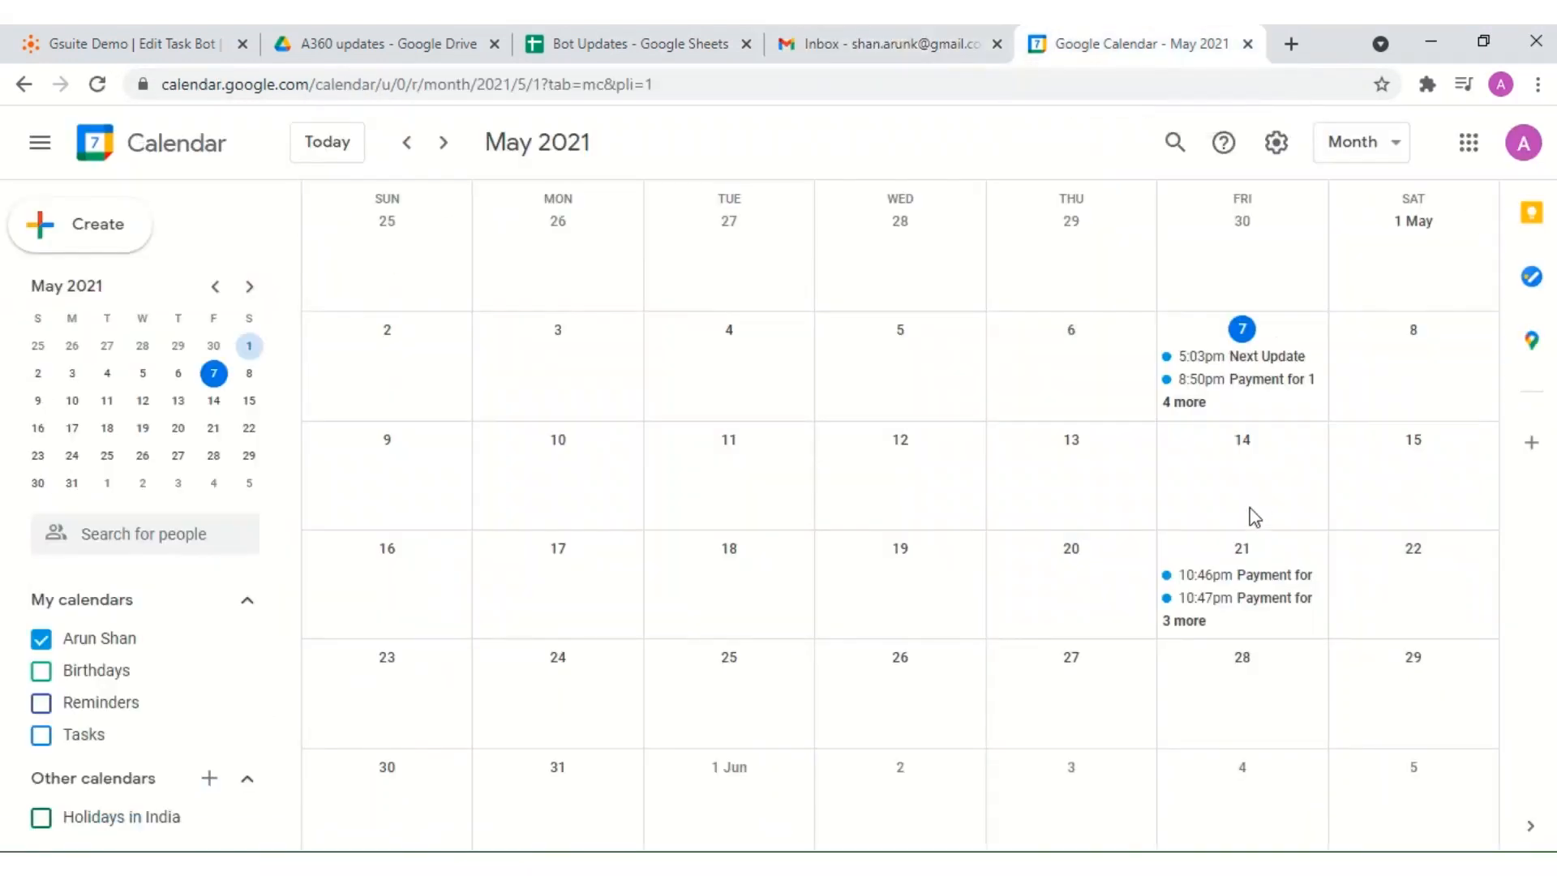
click(1183, 621)
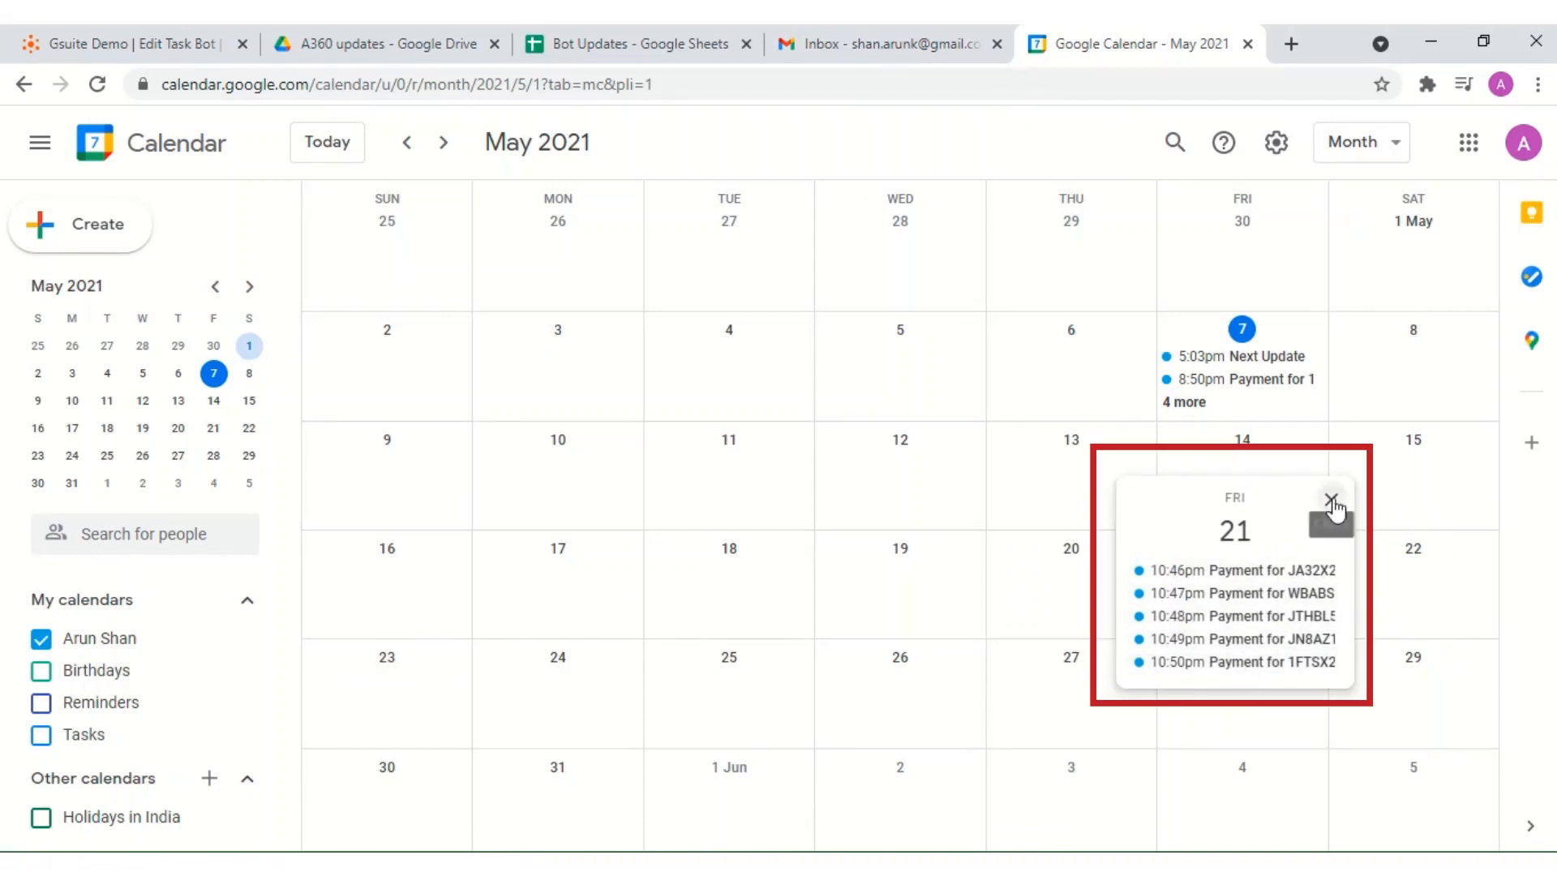
click(1333, 499)
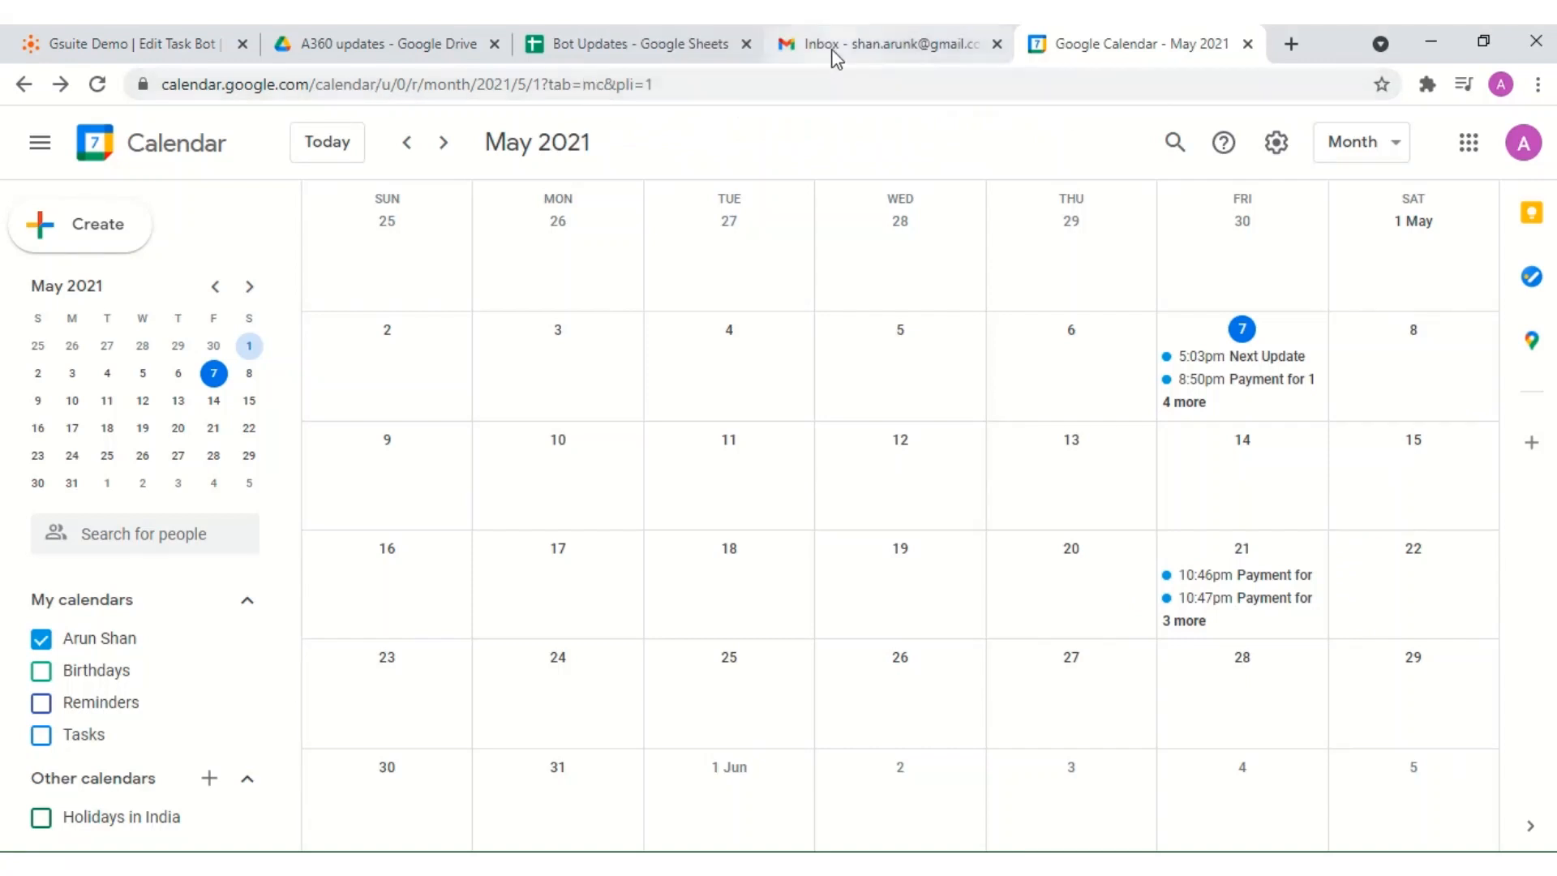
click(884, 42)
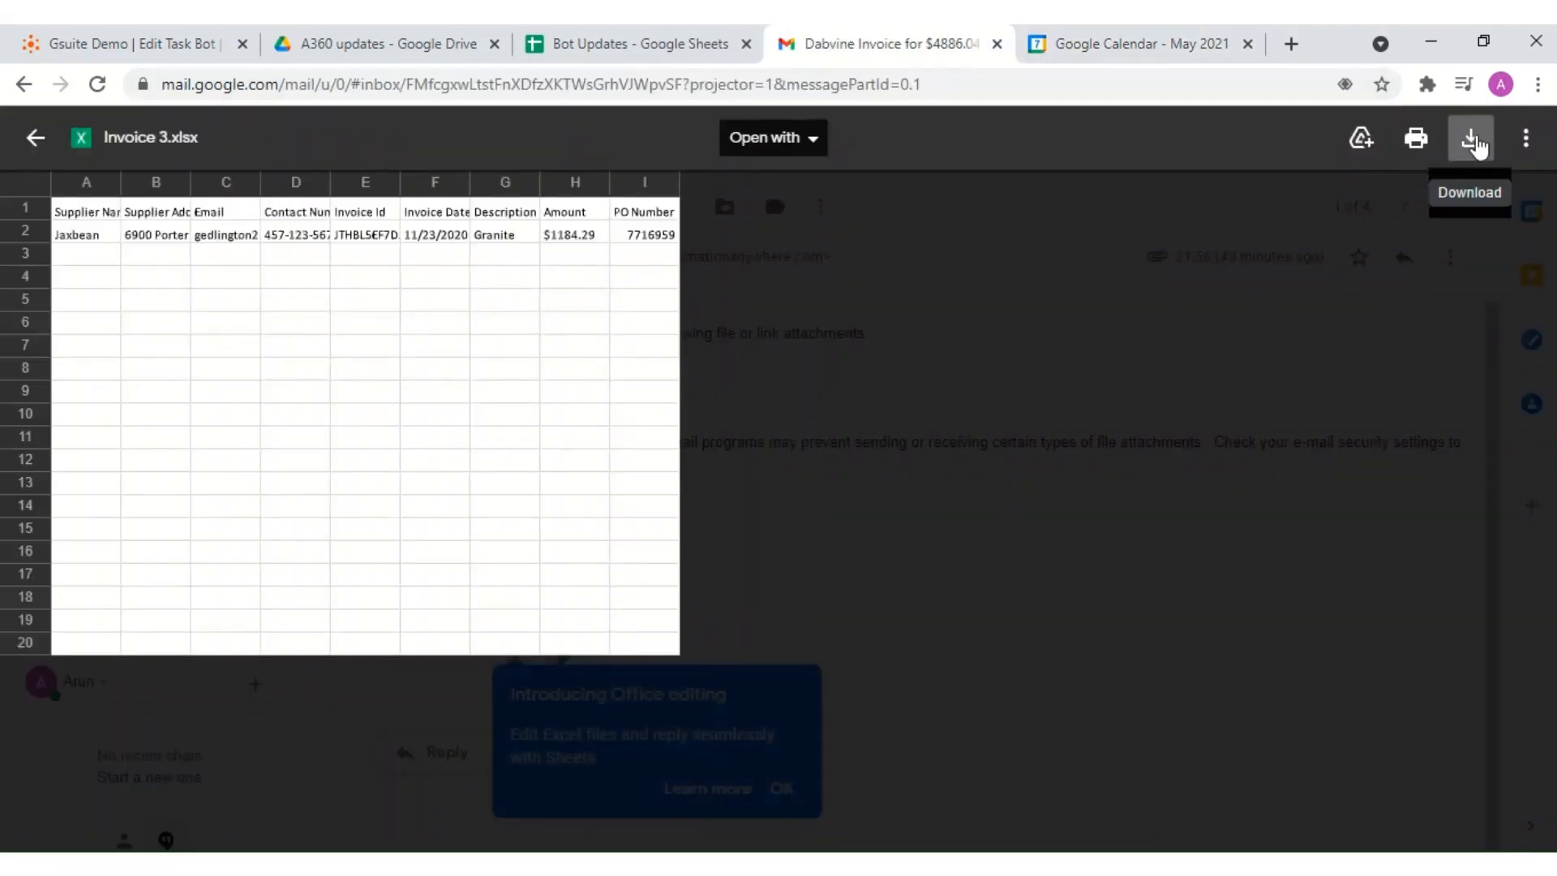
Download Invoice 3.xlsx and inspect its Processed Date (J2) and Time (K2) values in Excel
click(1471, 137)
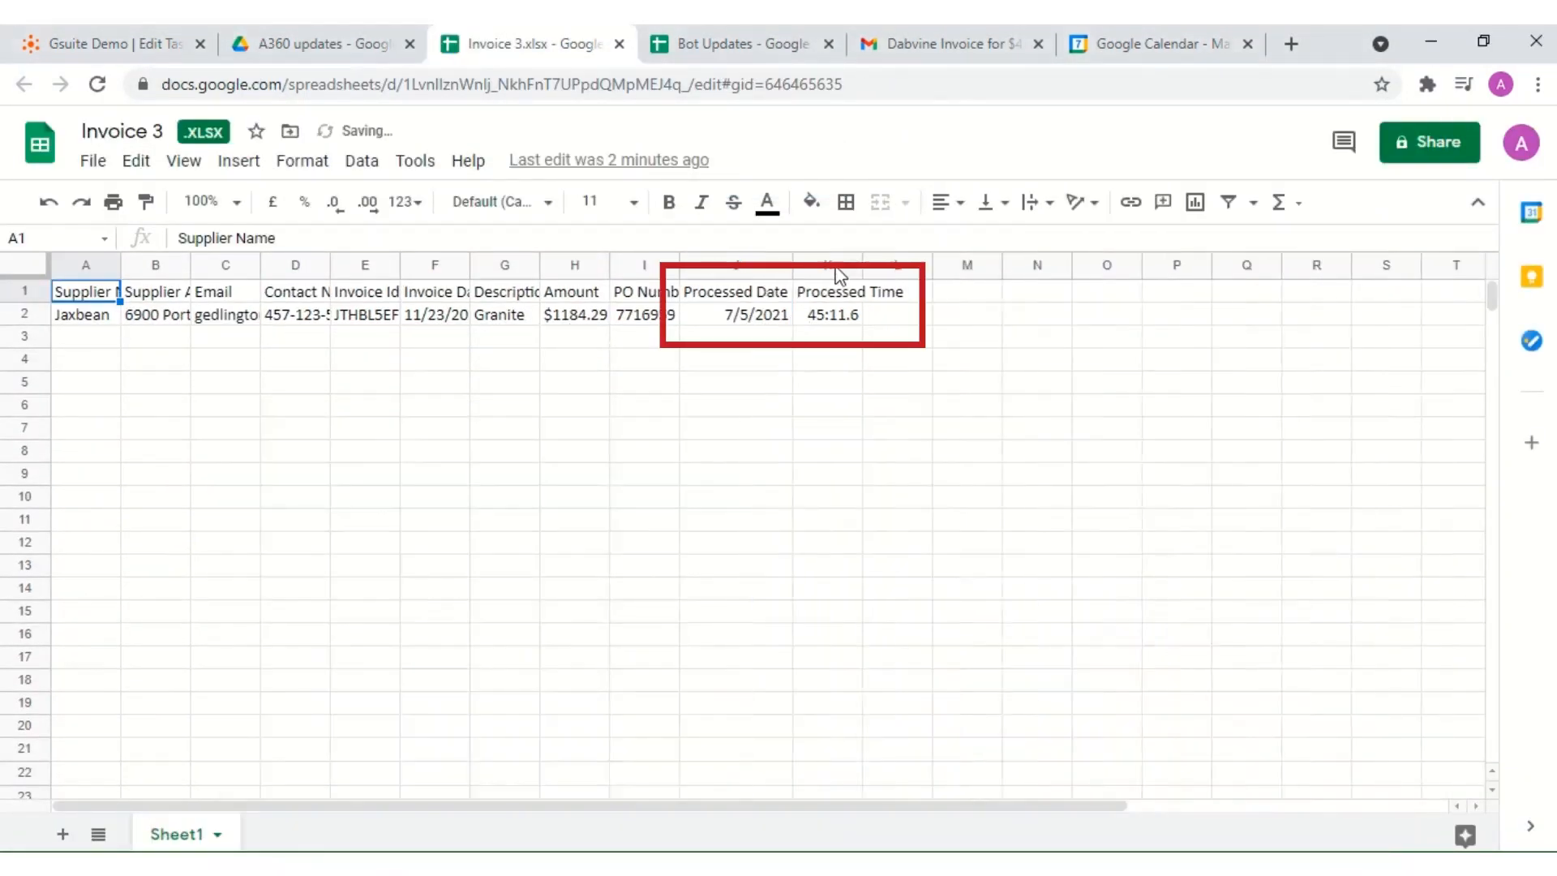
click(734, 315)
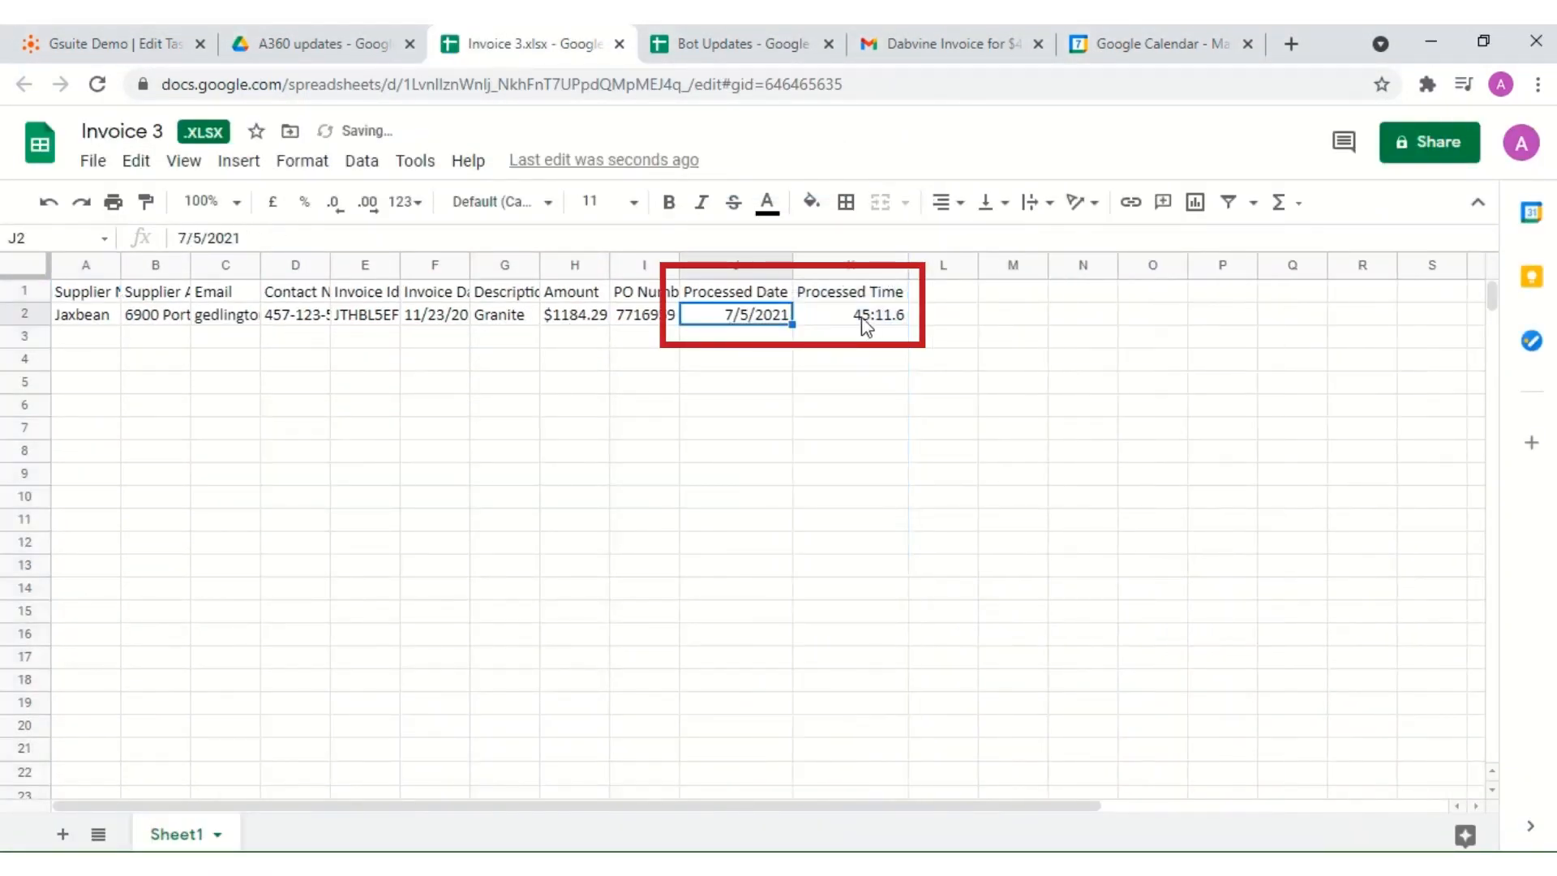
click(849, 315)
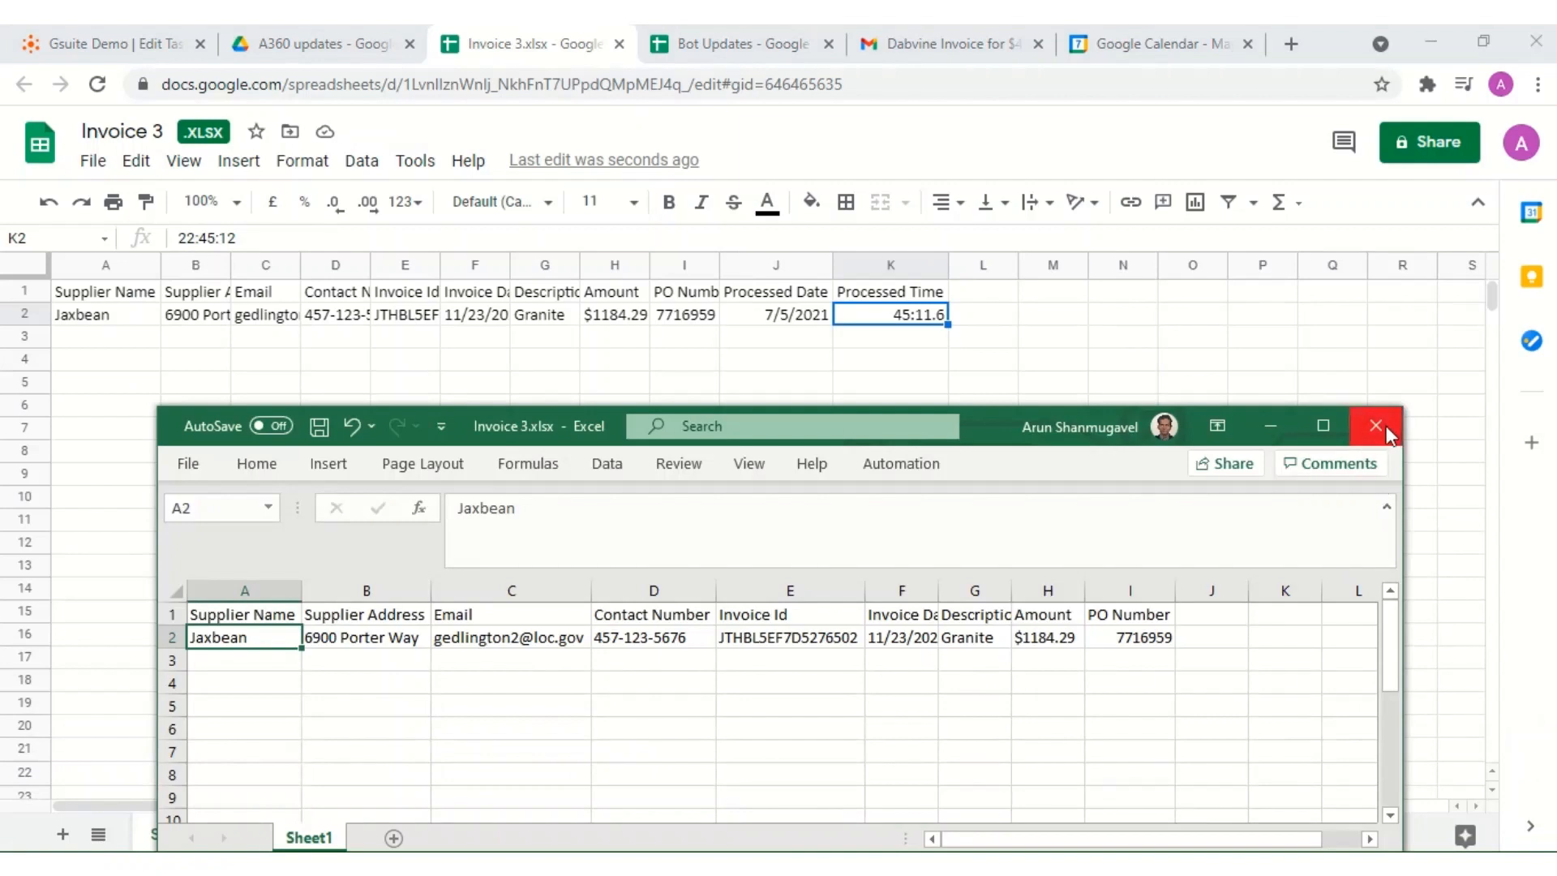
click(1375, 426)
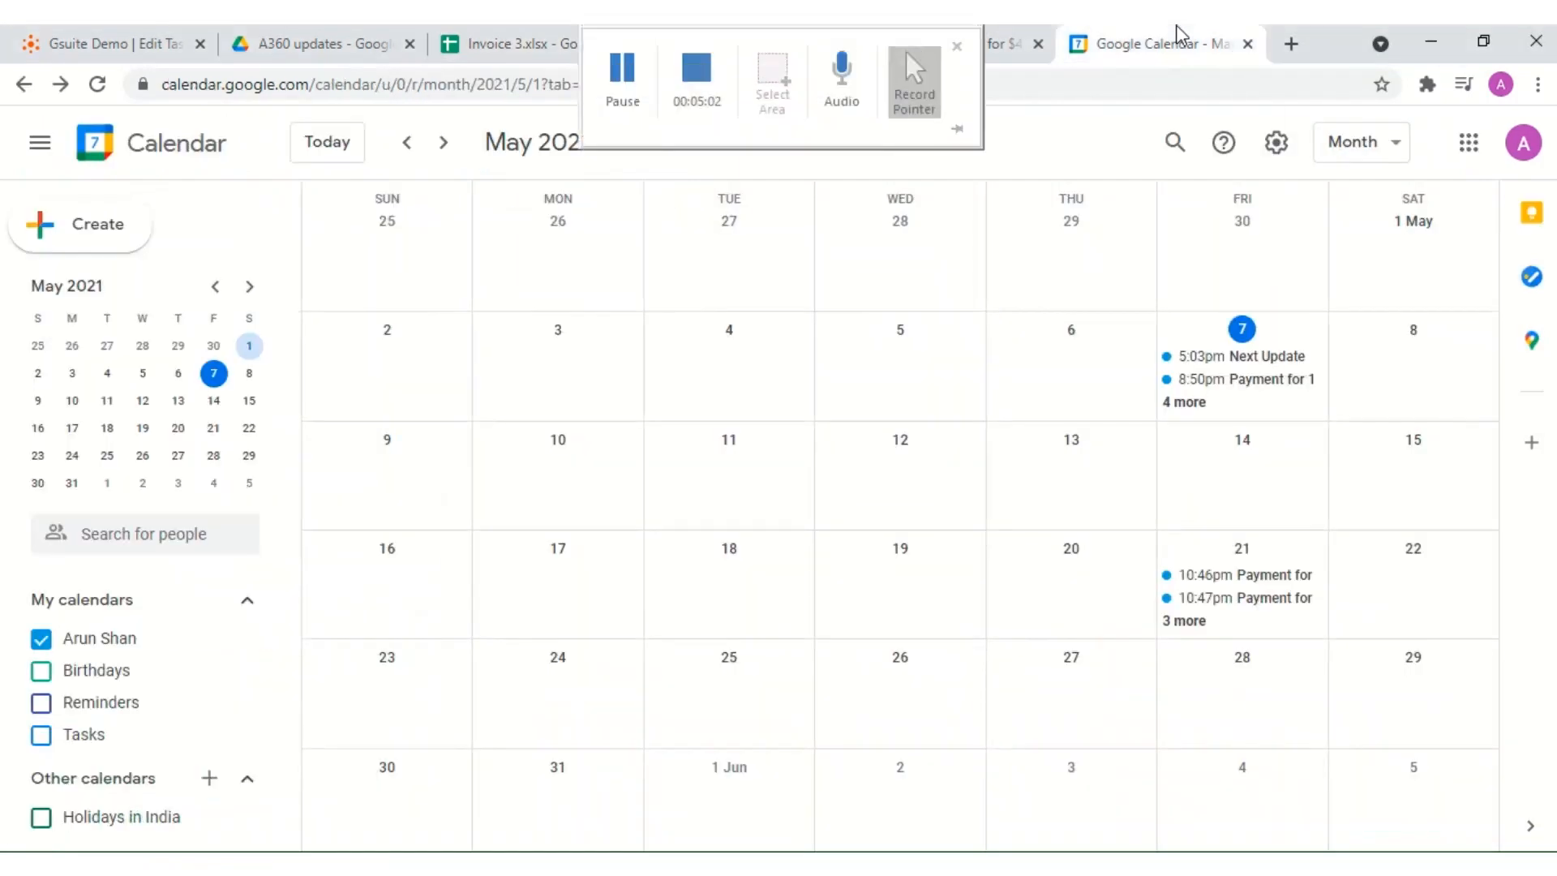
Compare the 21 May payment event with the Invoice 3 spreadsheet and its Bot Updates row
click(1262, 574)
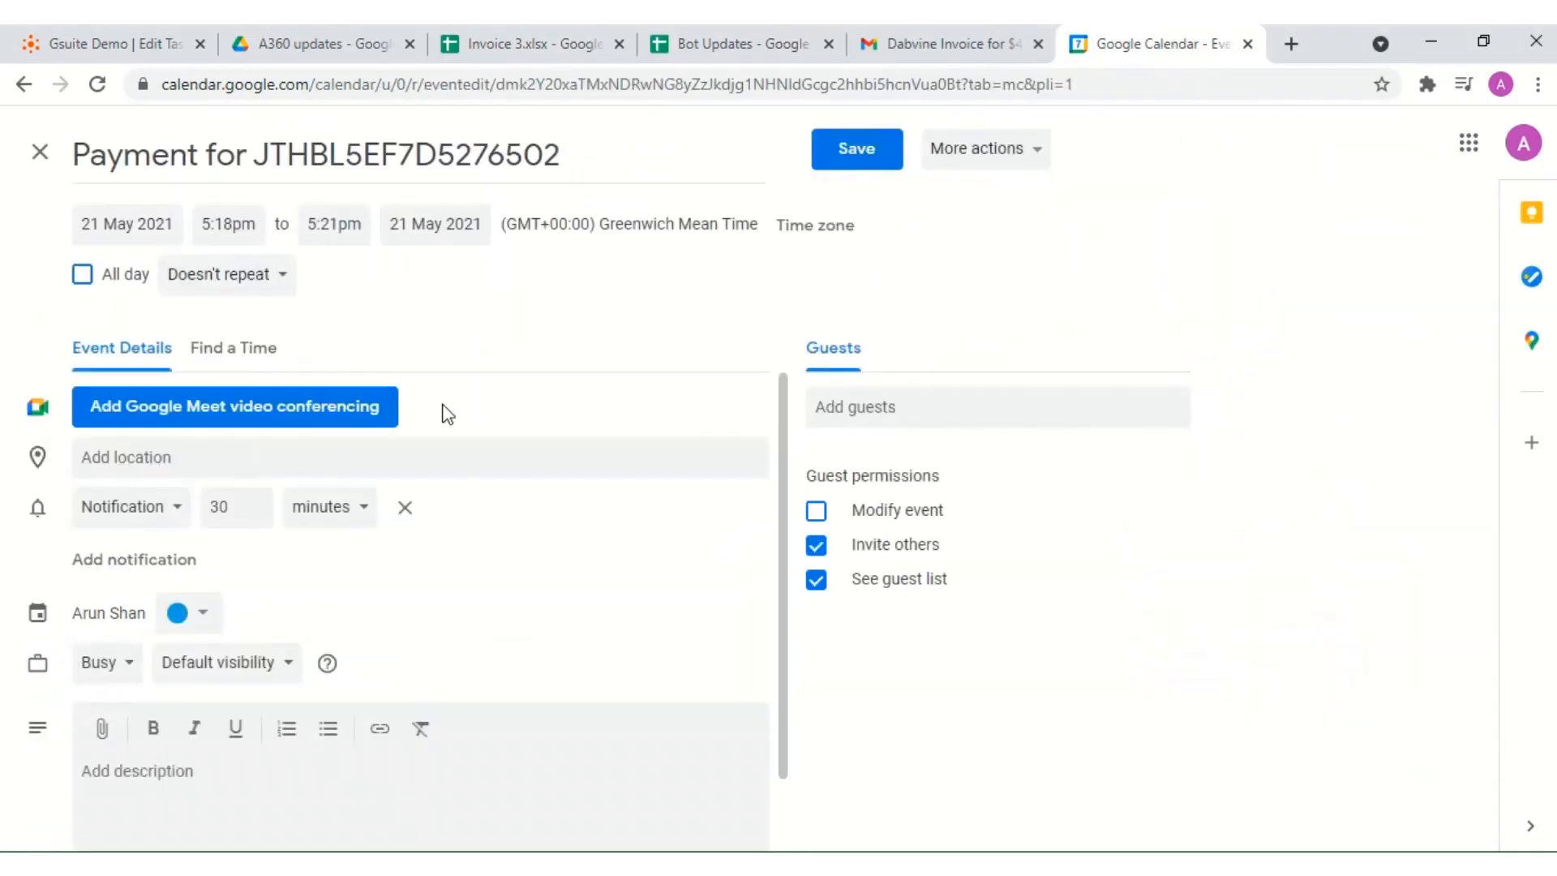
click(529, 44)
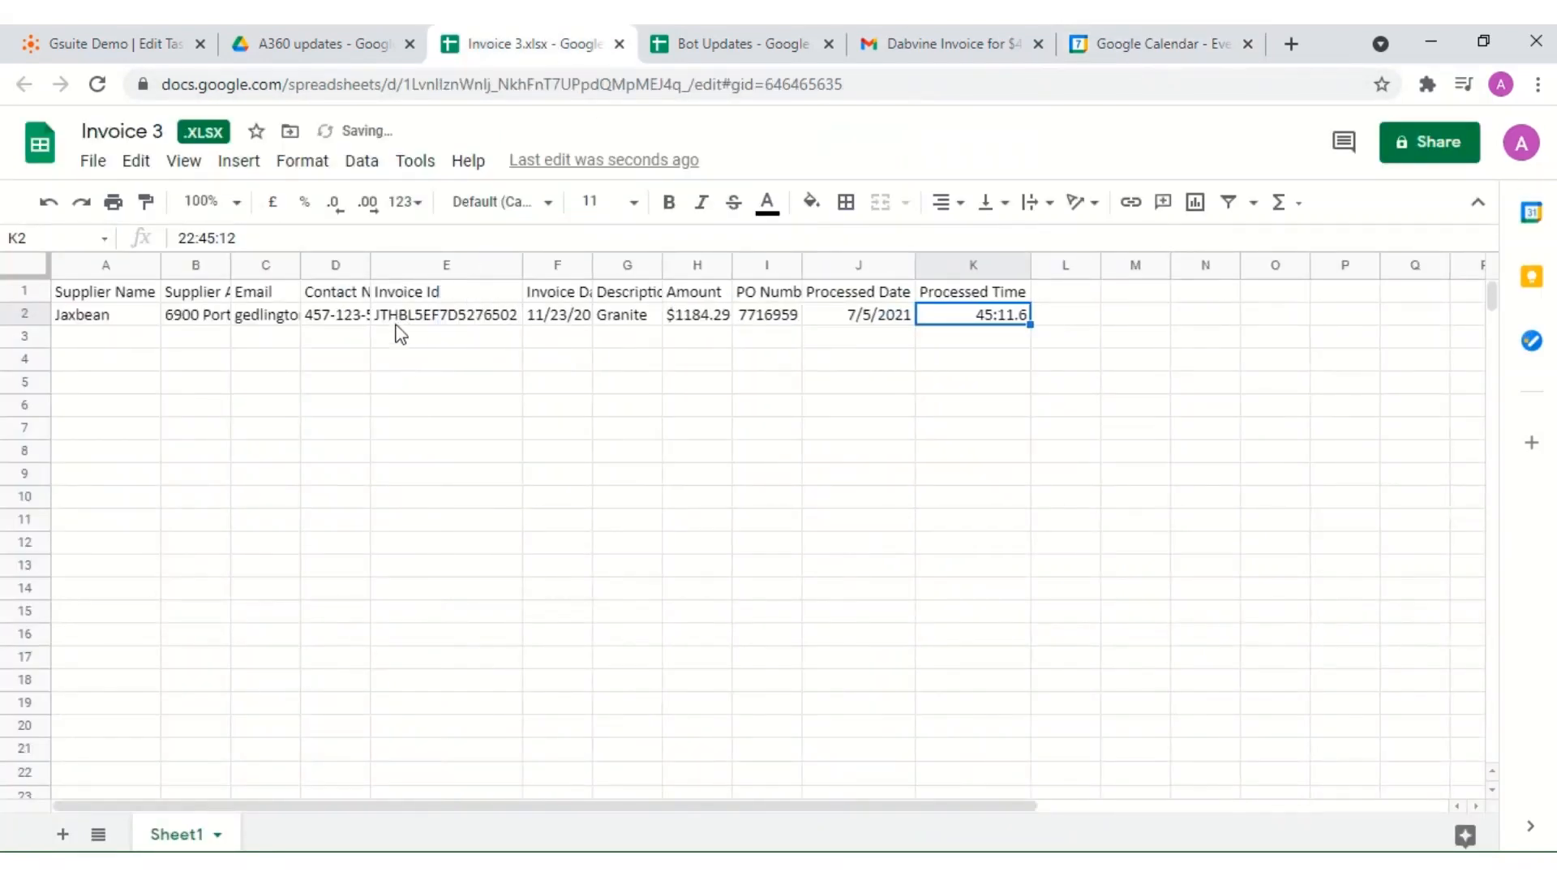
click(740, 43)
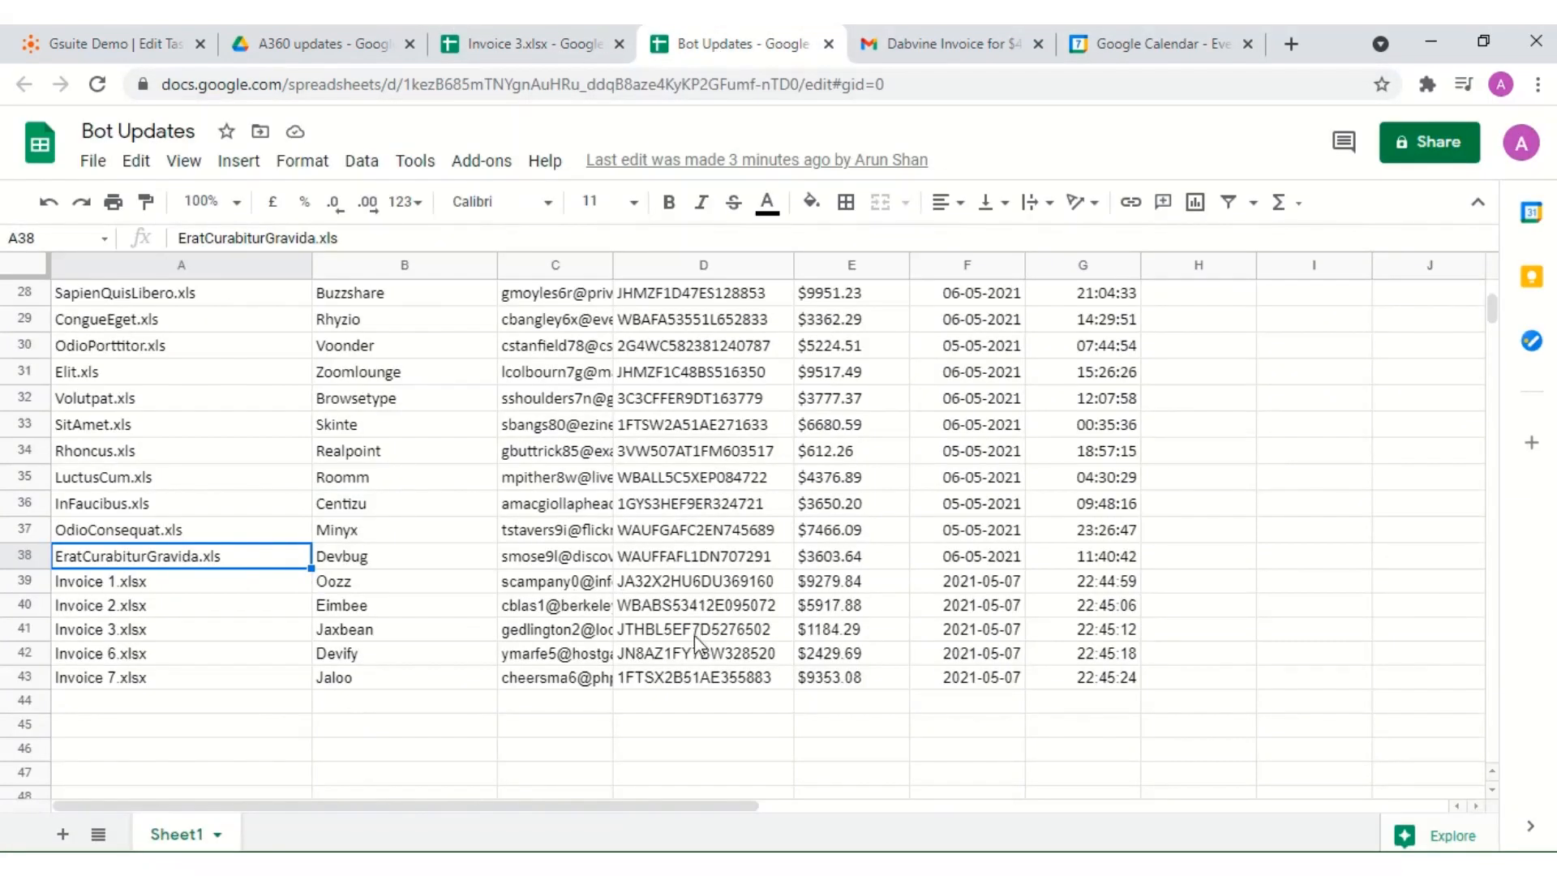